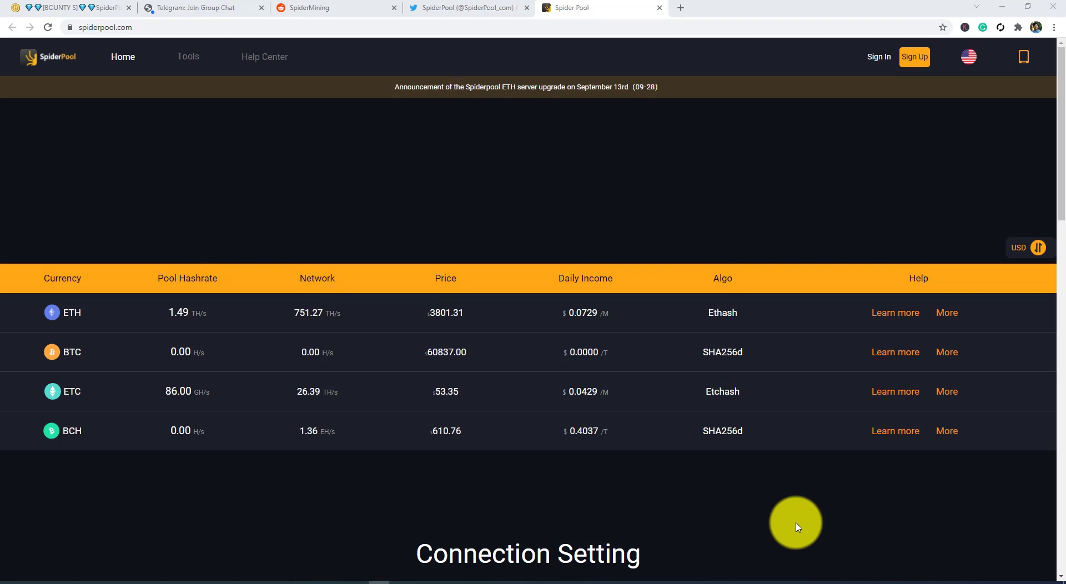
mouse_move(61, 109)
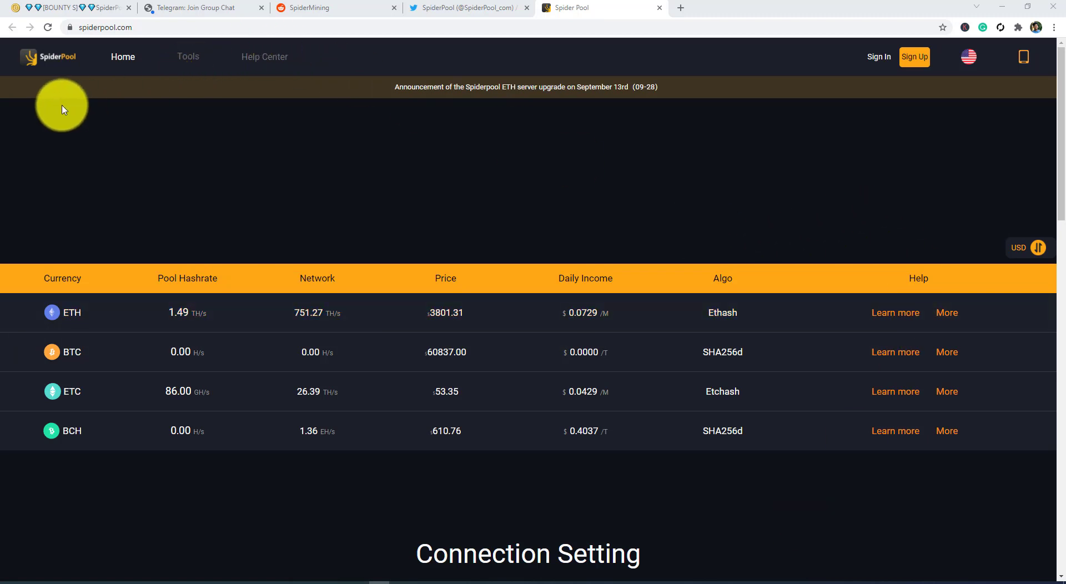
mouse_move(91, 130)
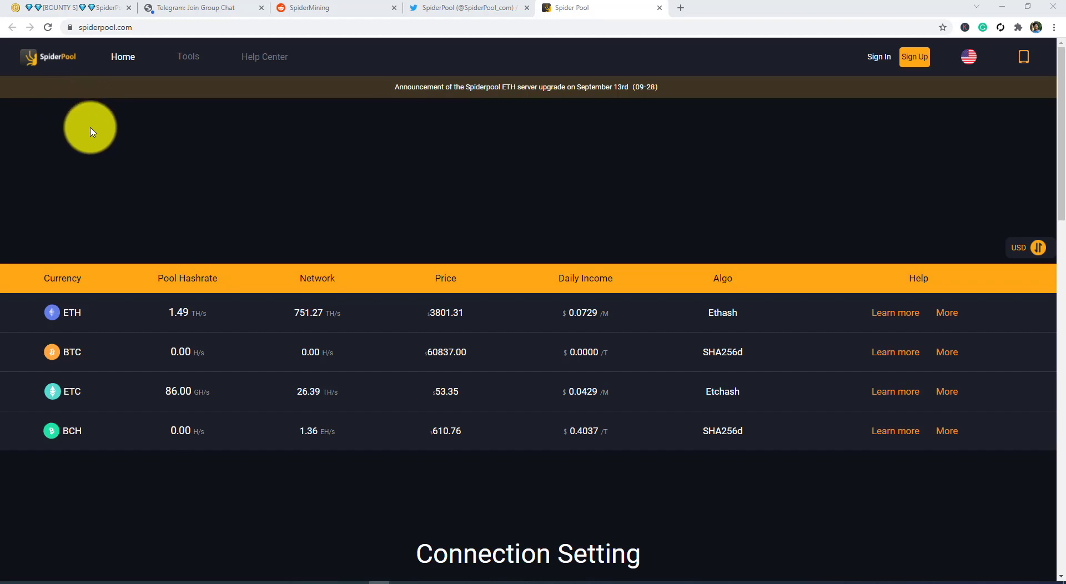
mouse_move(91, 134)
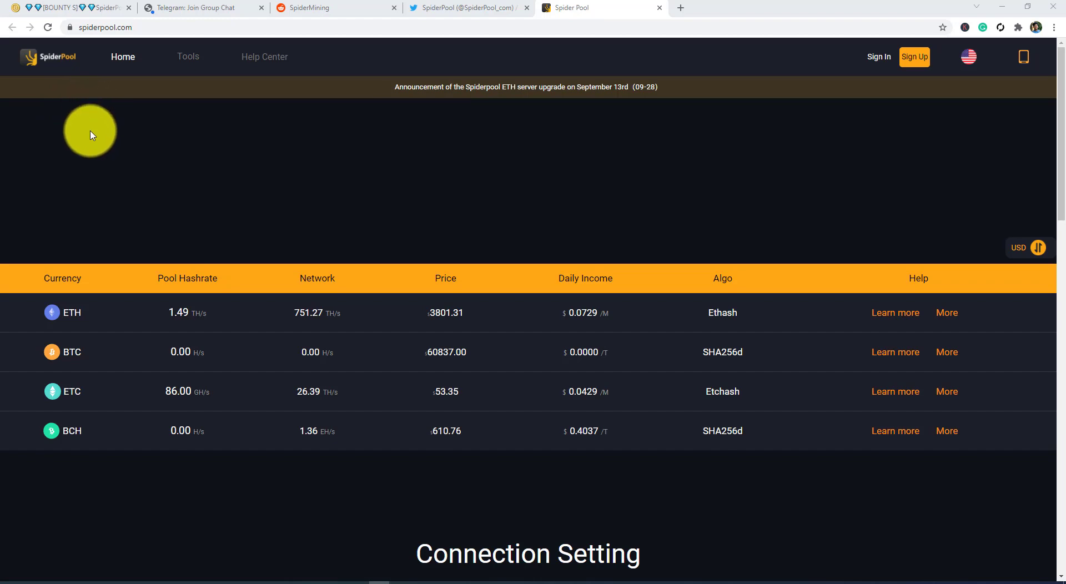
Scroll down to Connection Setting, listing ETH stratum hosts for Europe, USA and other regions.
scroll("down", 3)
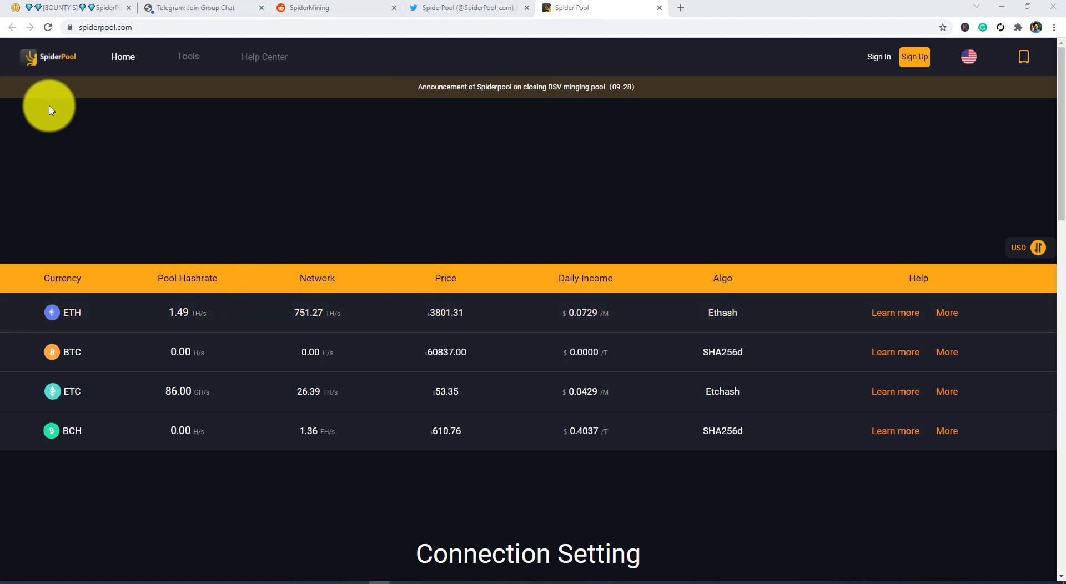
left_click(187, 56)
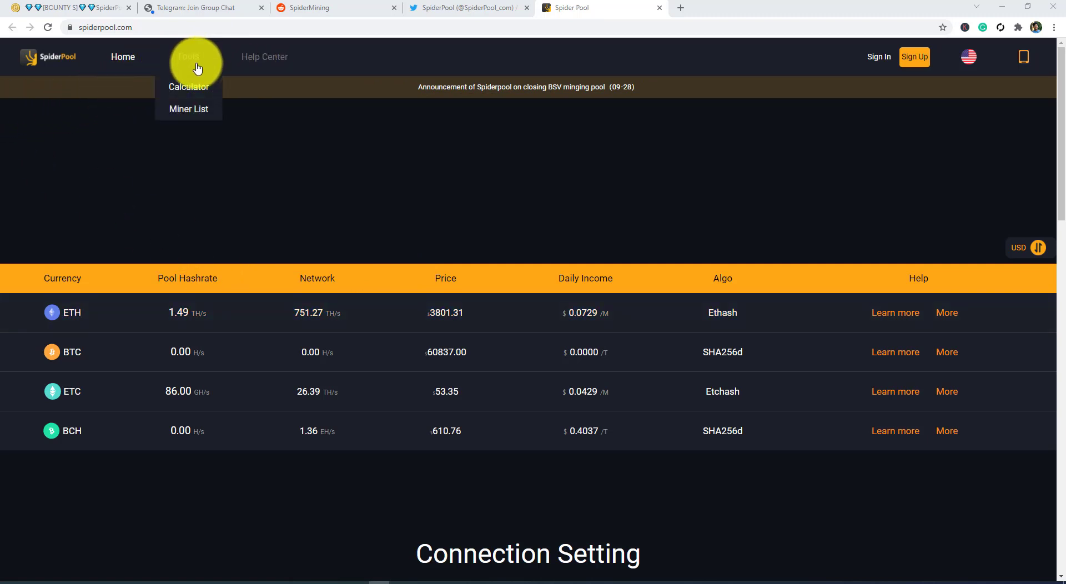
mouse_move(189, 109)
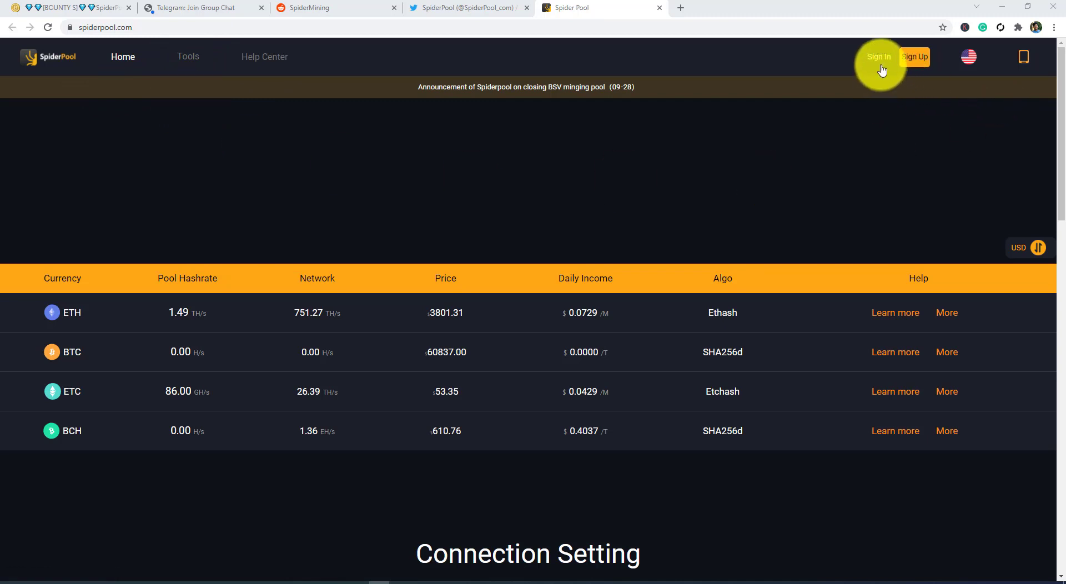
left_click(968, 57)
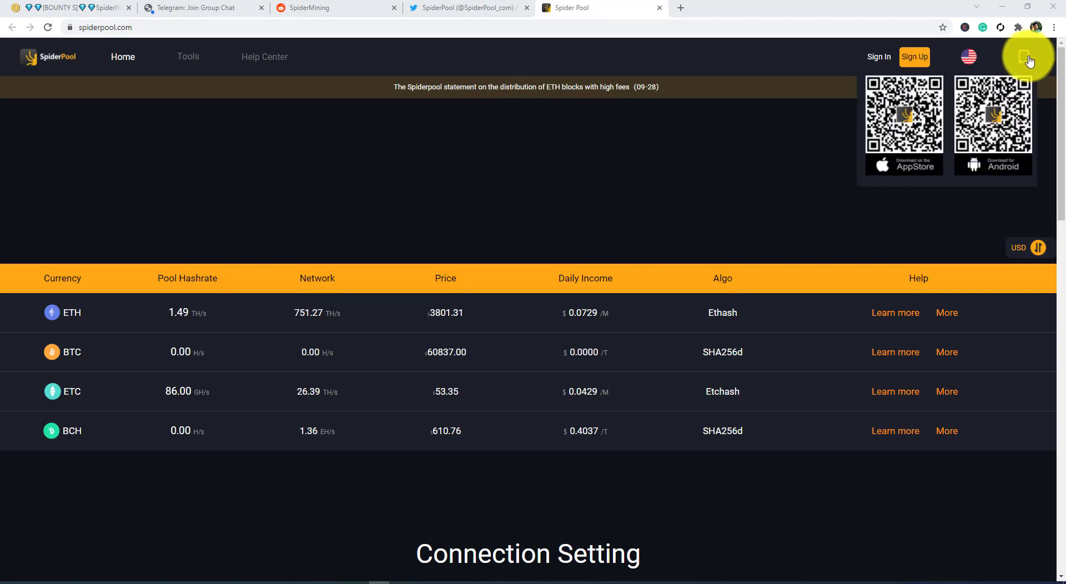
mouse_move(936, 147)
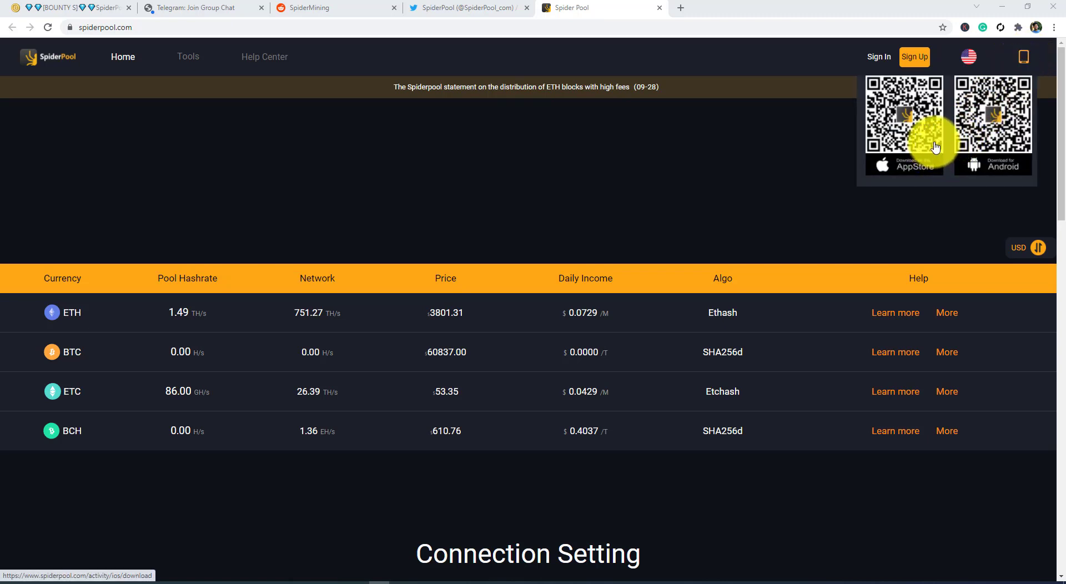
mouse_move(908, 170)
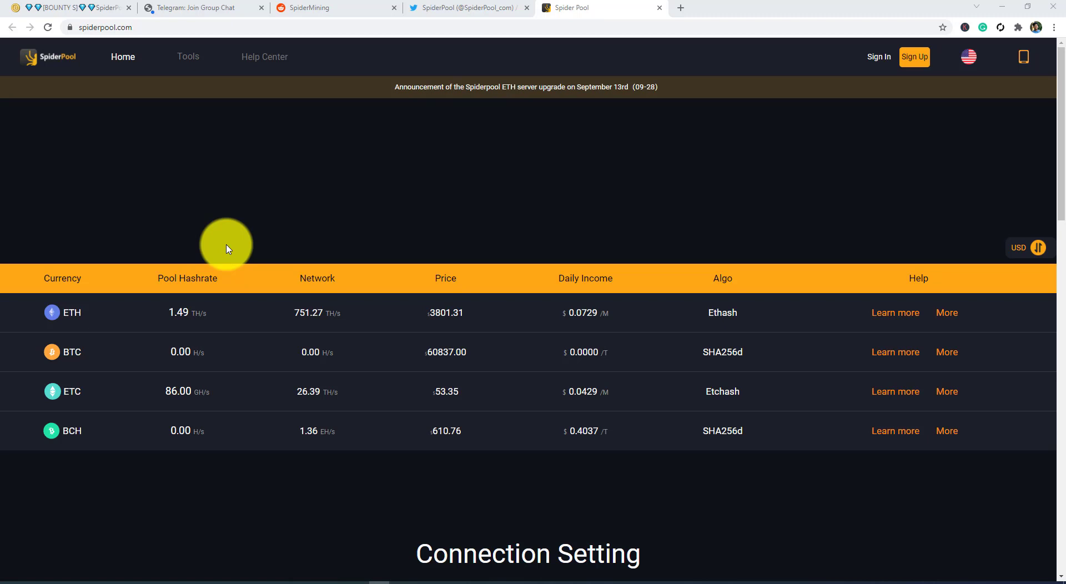
mouse_move(227, 249)
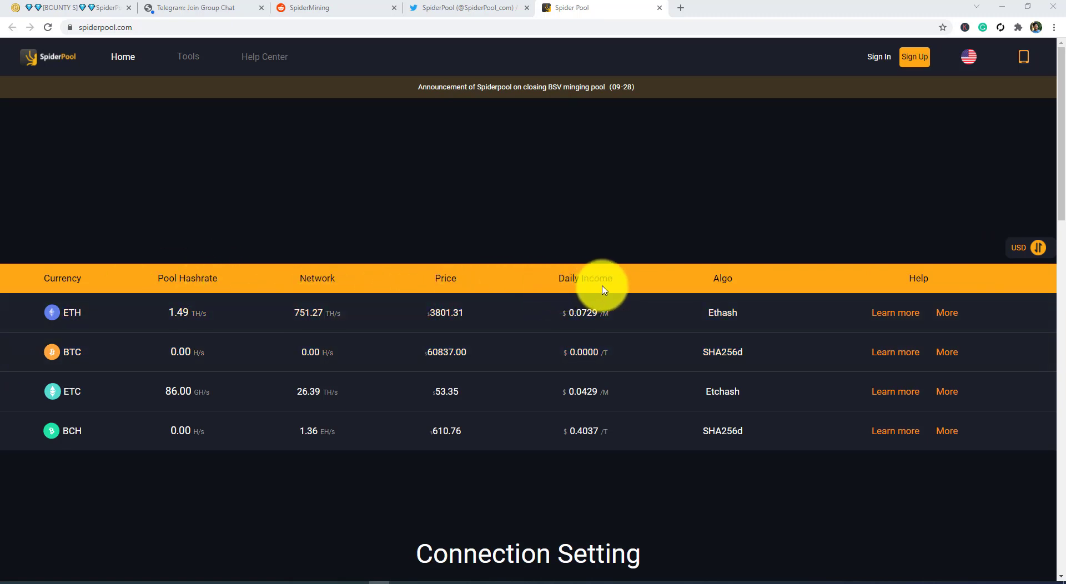
mouse_move(933, 283)
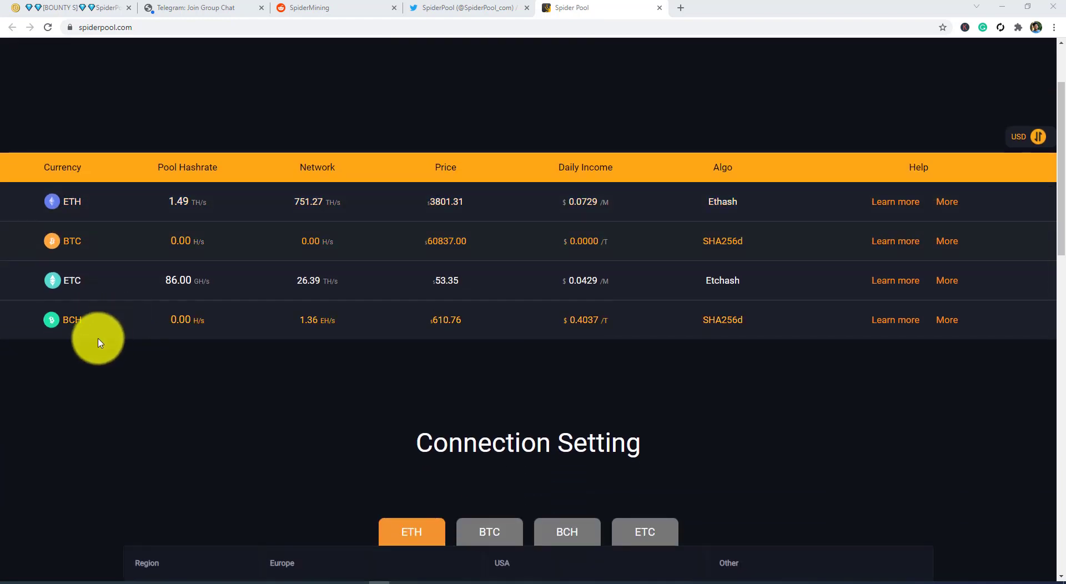
Show the ETH, BTC, BCH and ETC connection hosts in turn, ending on ETC.
scroll("down", 3)
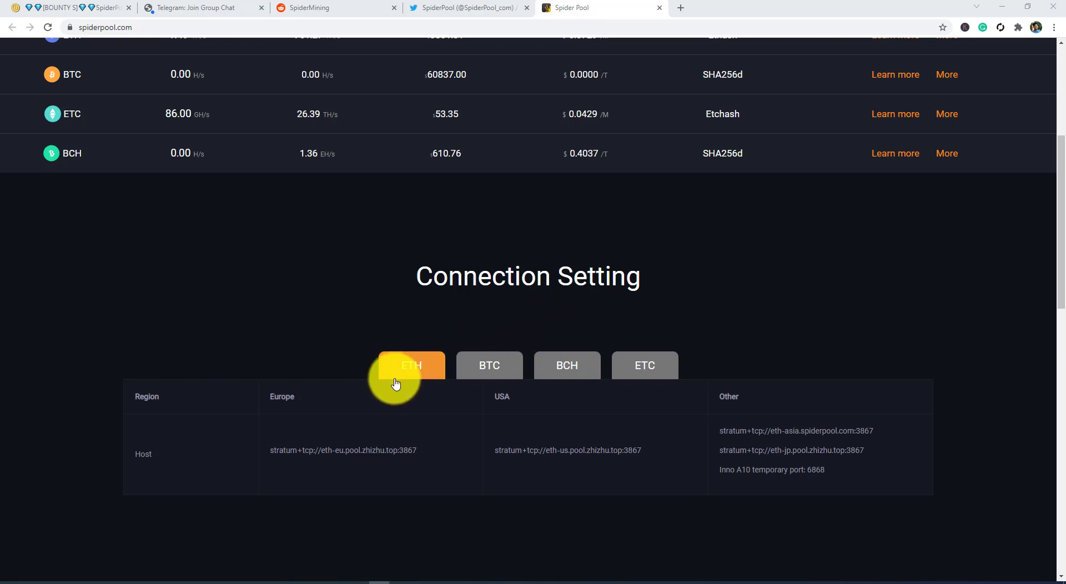
left_click(412, 365)
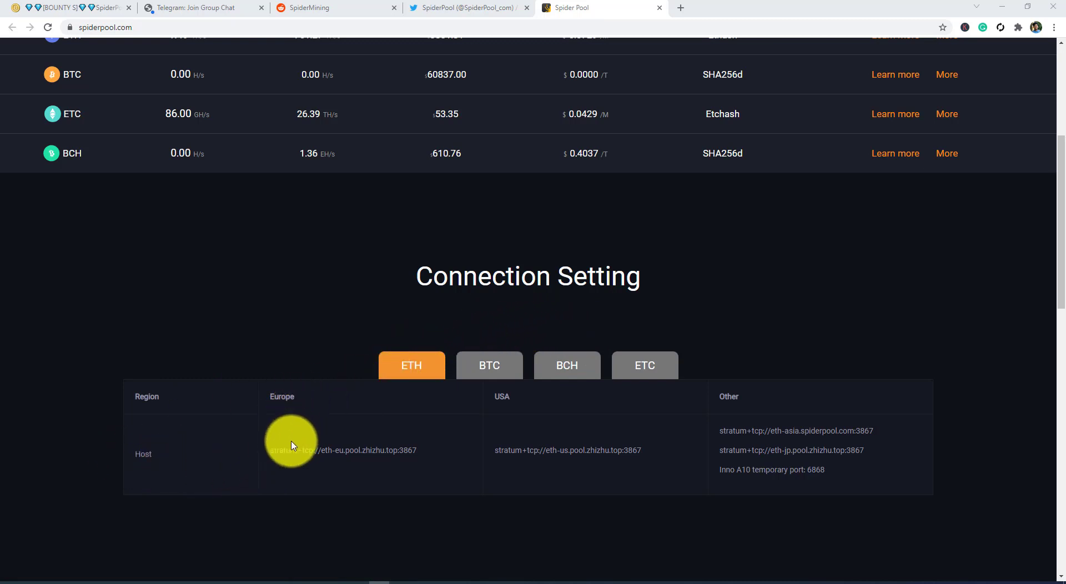
mouse_move(741, 413)
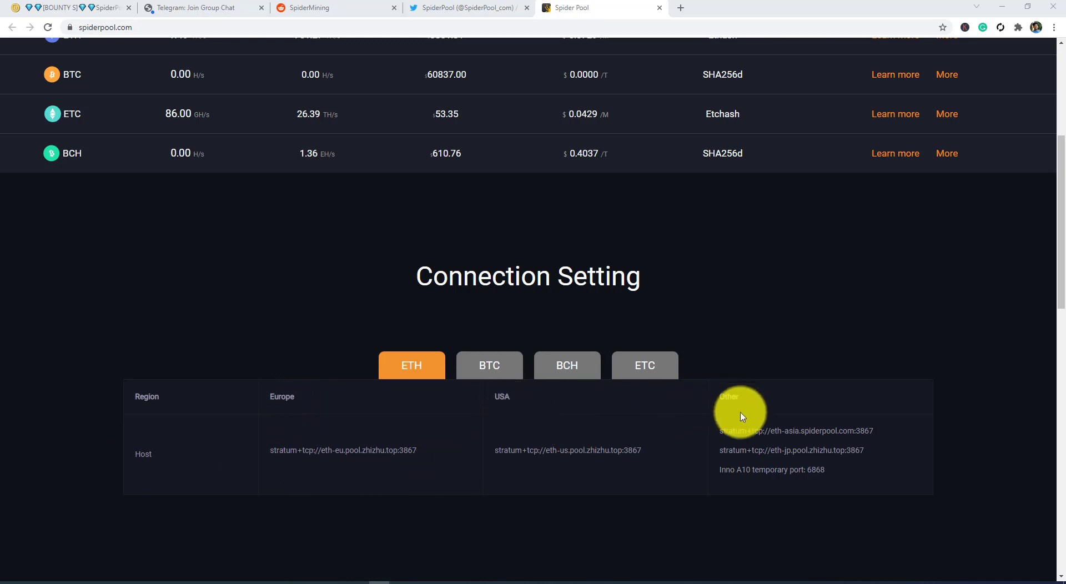
left_click(489, 366)
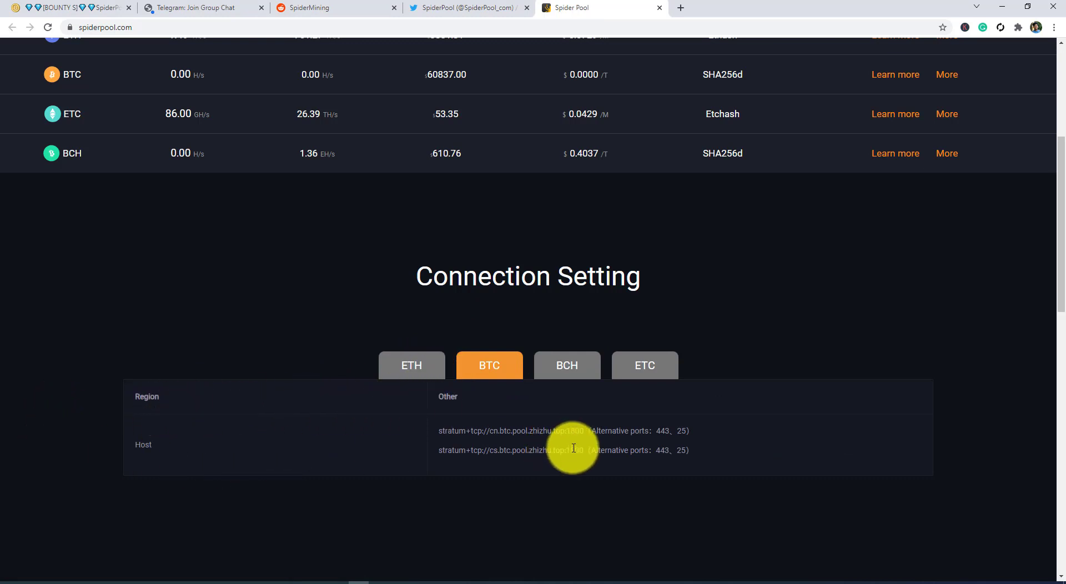
left_click(567, 365)
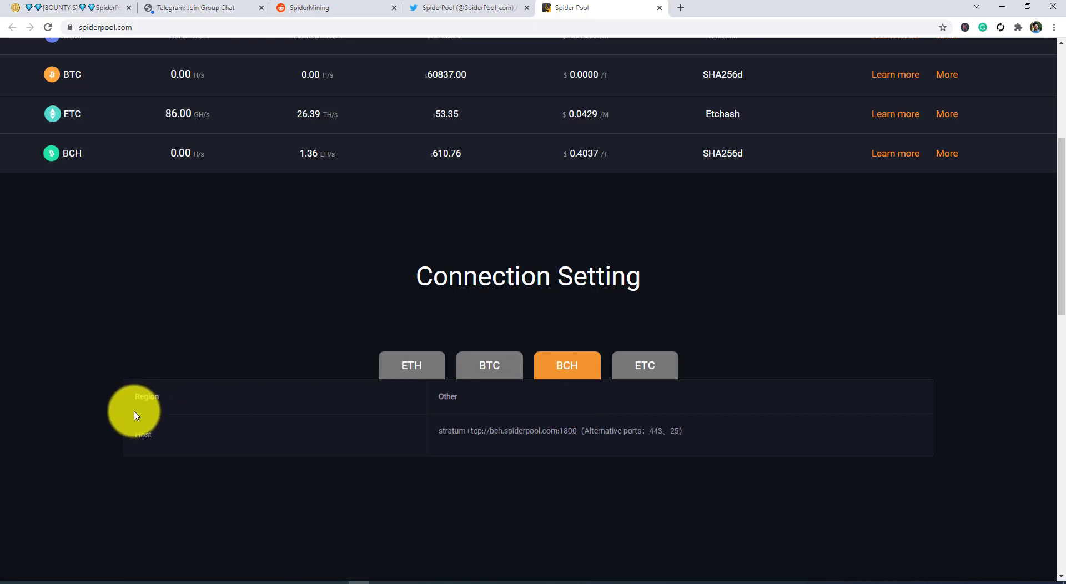
left_click(644, 365)
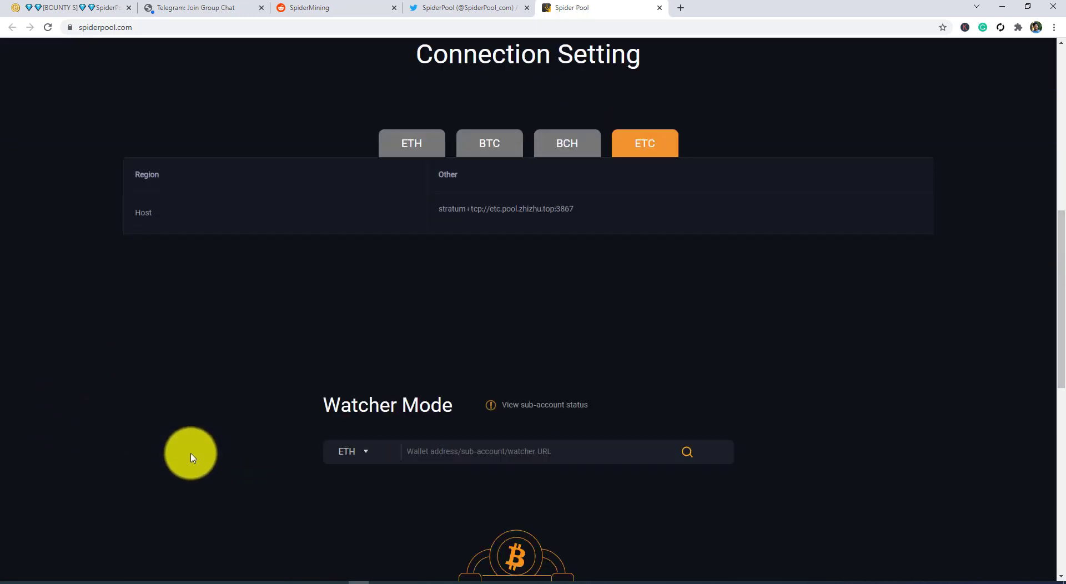
mouse_move(253, 472)
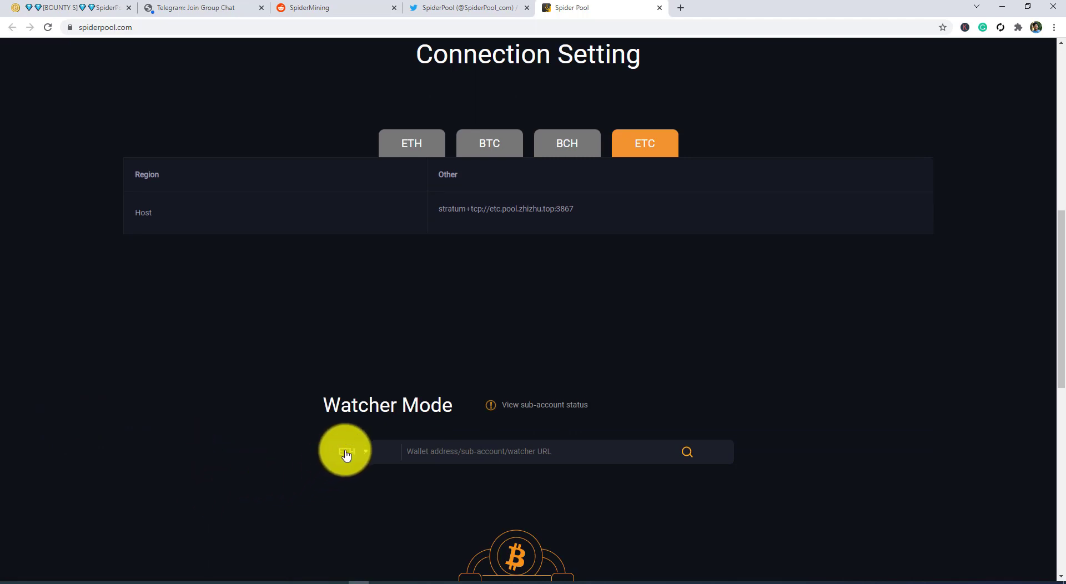
Set the Watcher Mode lookup coin to BTC, then to ETC.
scroll("down", 3)
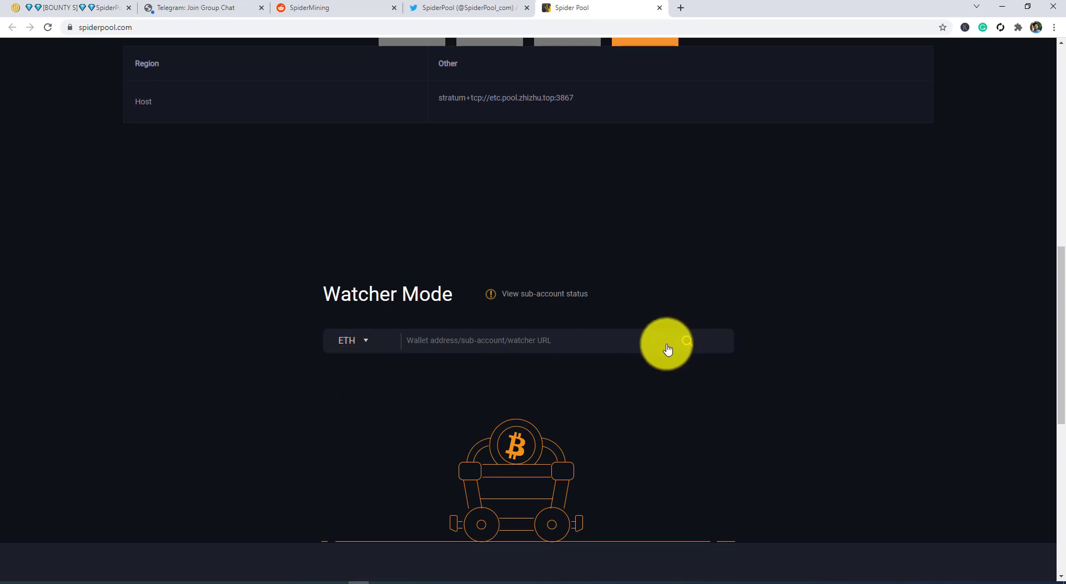
left_click(352, 340)
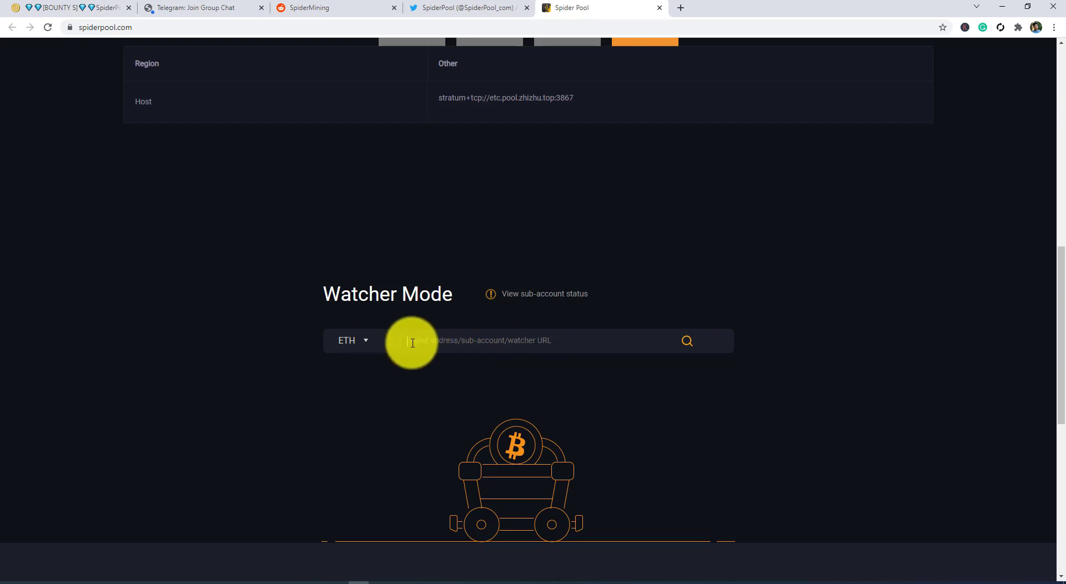
mouse_move(529, 354)
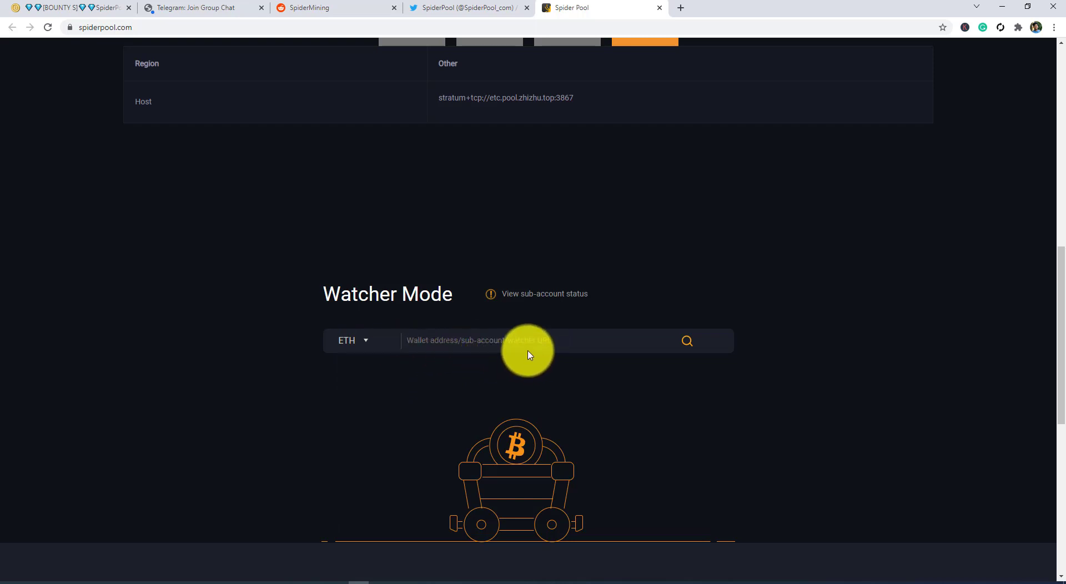
left_click(352, 340)
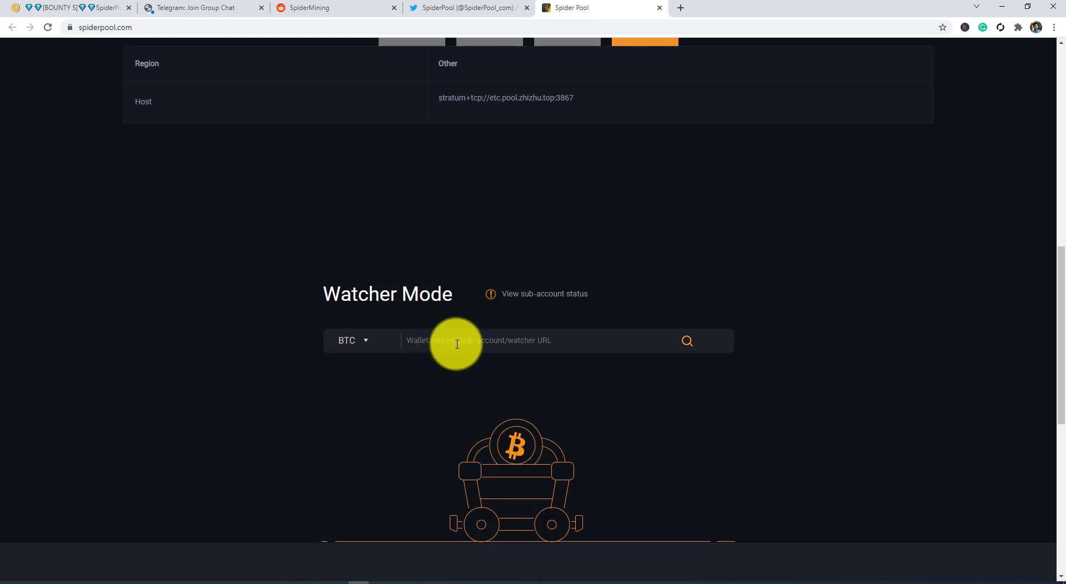
left_click(352, 341)
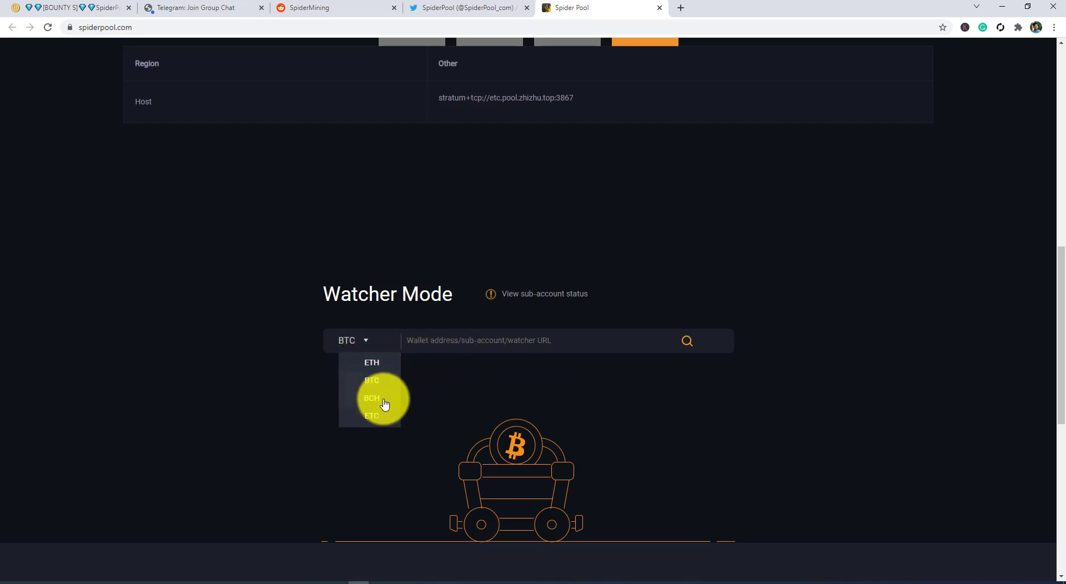
left_click(372, 397)
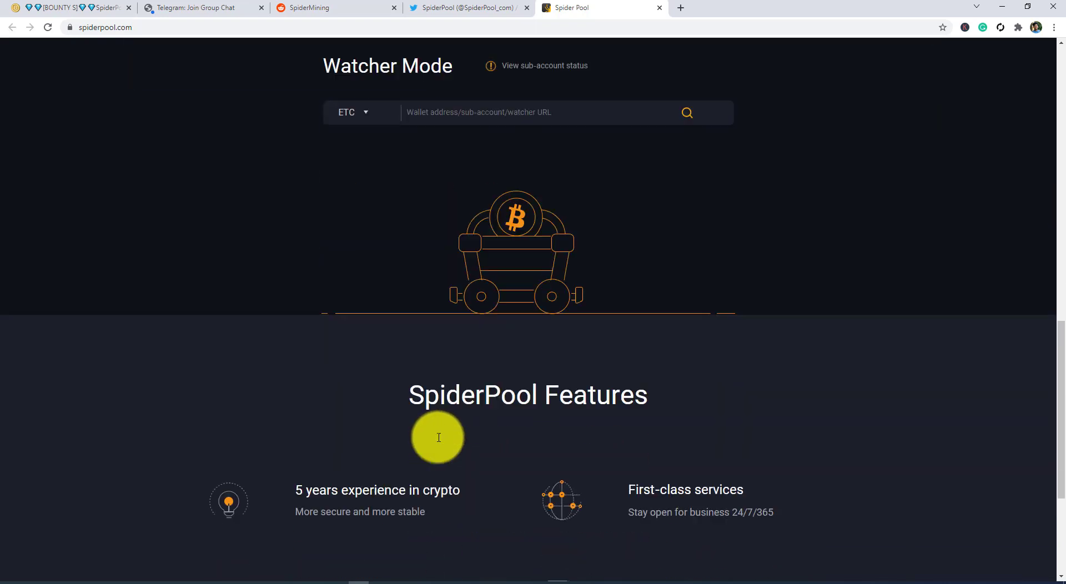
Scroll past the four SpiderPool Features items to the footer's Help Center links.
scroll("down", 3)
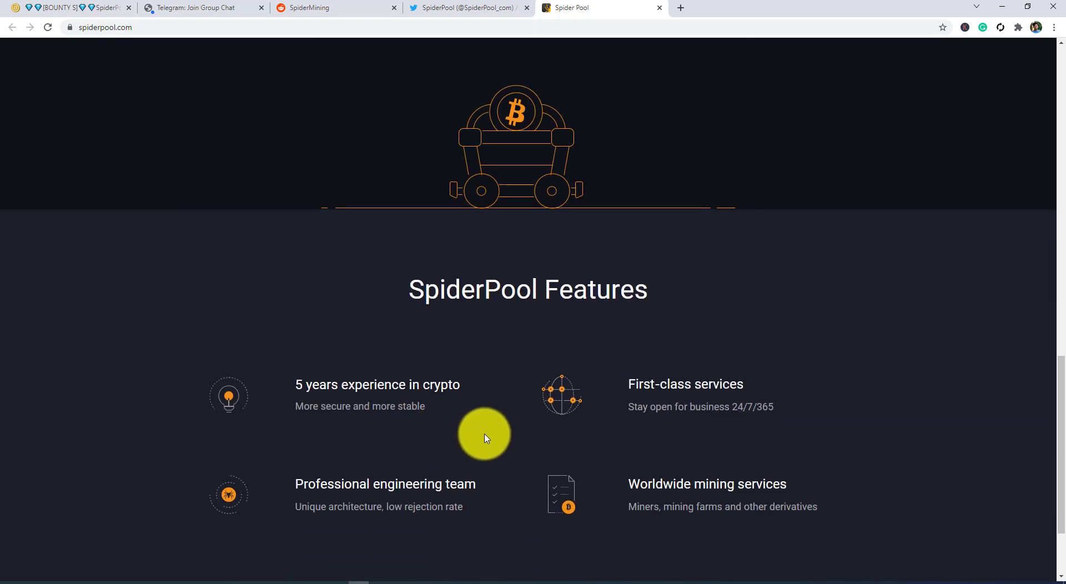
scroll("down", 3)
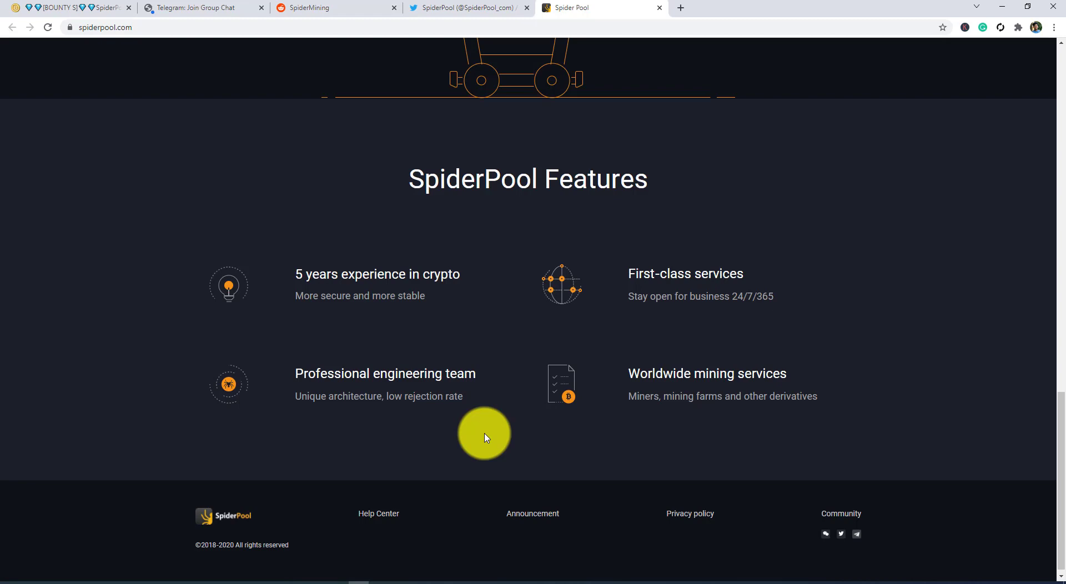
mouse_move(371, 519)
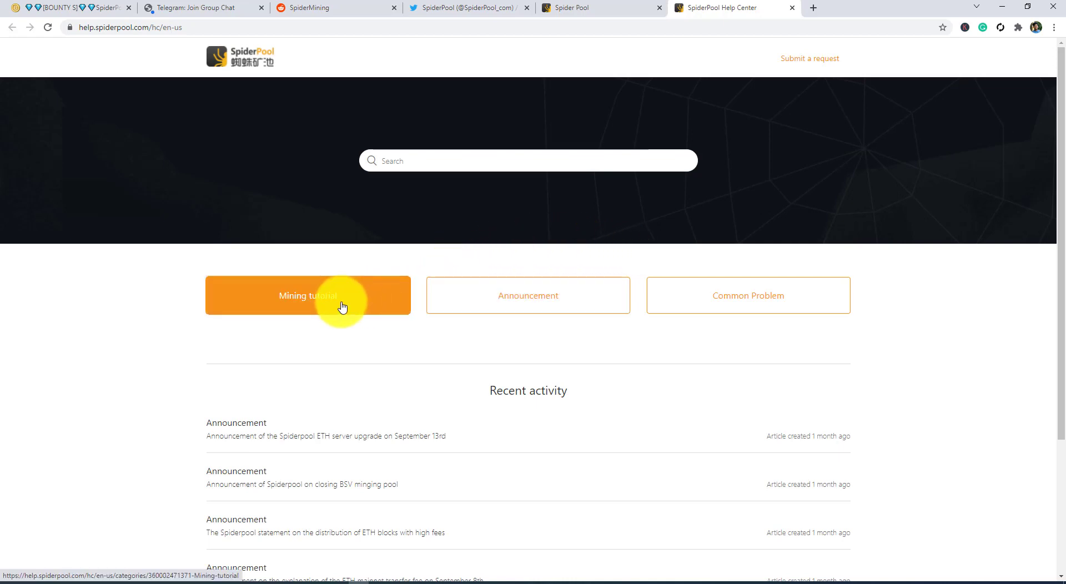
Browse the Mining tutorial and ETC mining tutorial pages, then close the Help Center tab.
left_click(307, 295)
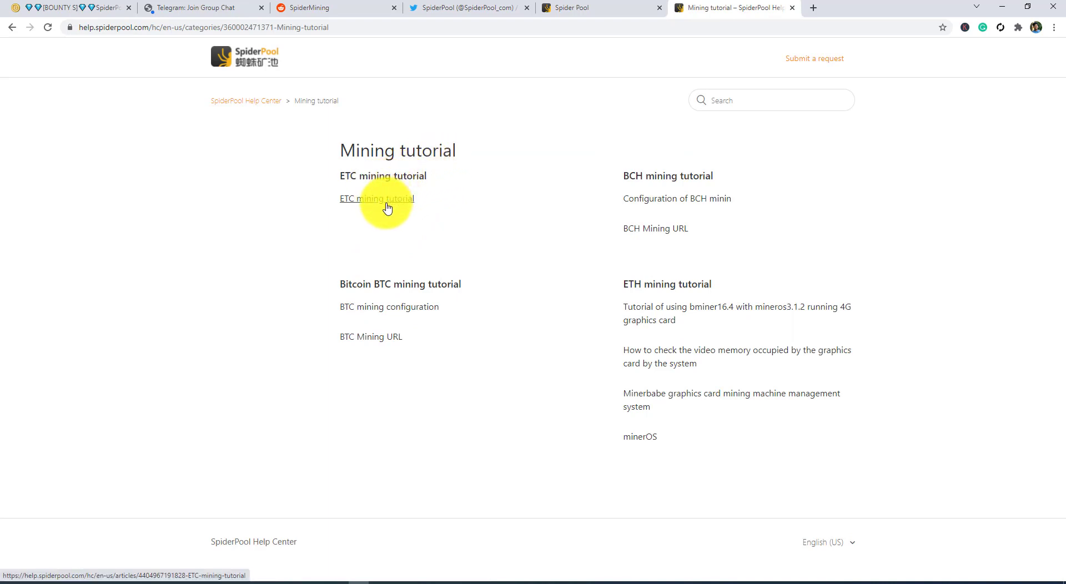
left_click(376, 199)
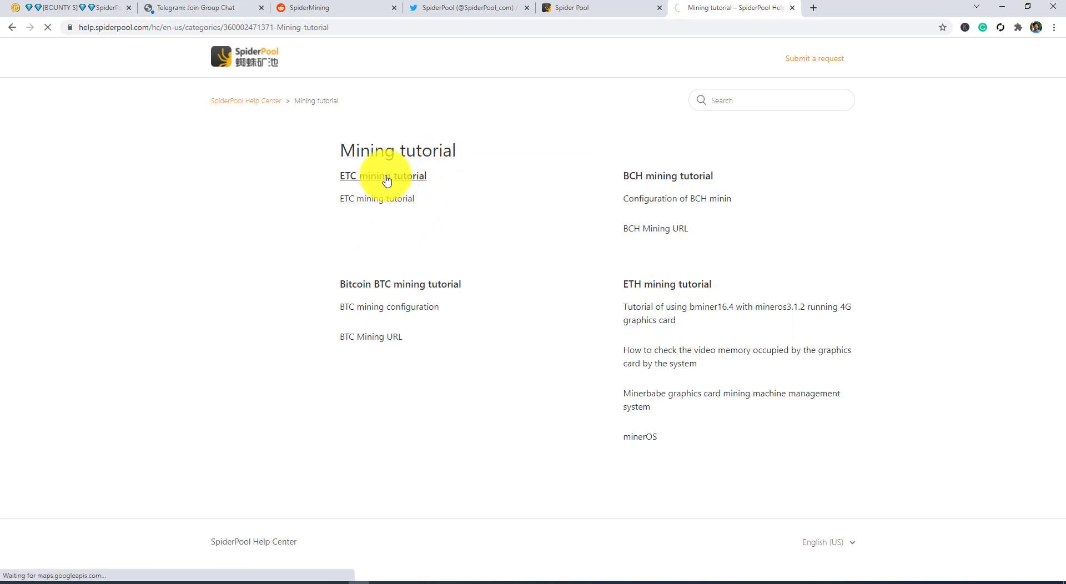
left_click(382, 176)
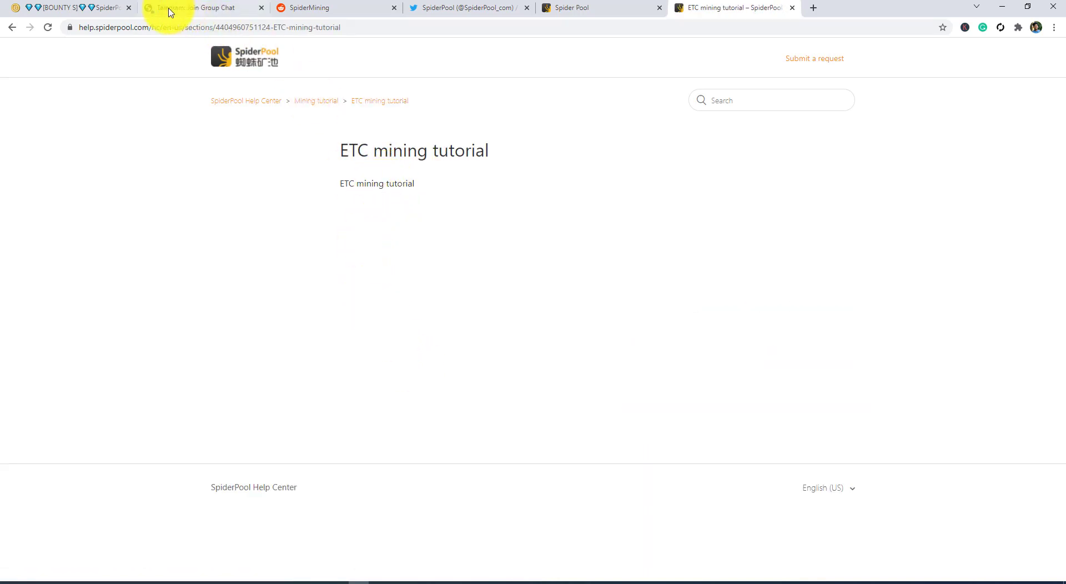
left_click(315, 100)
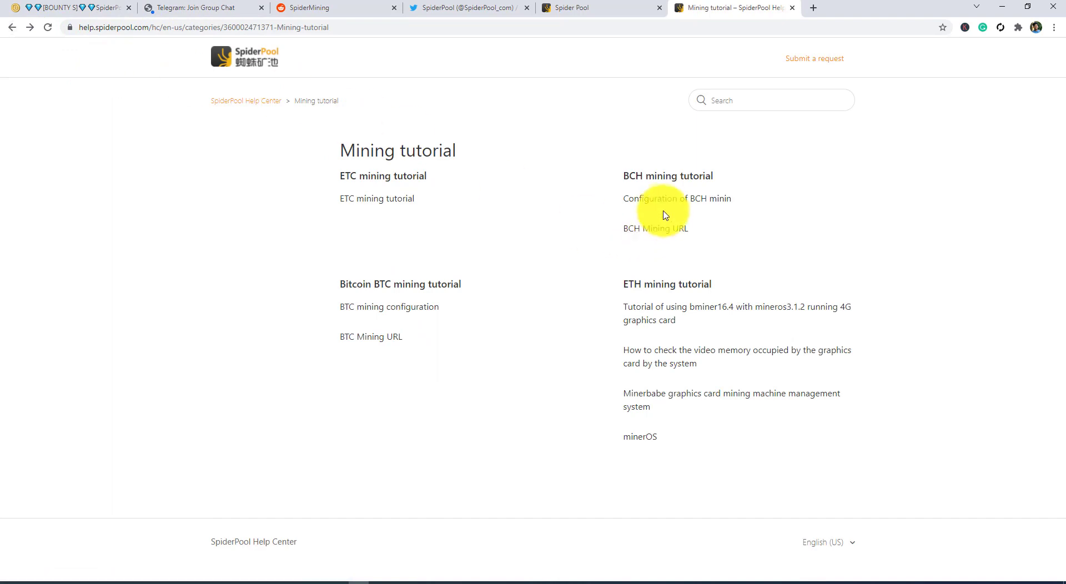
mouse_move(707, 199)
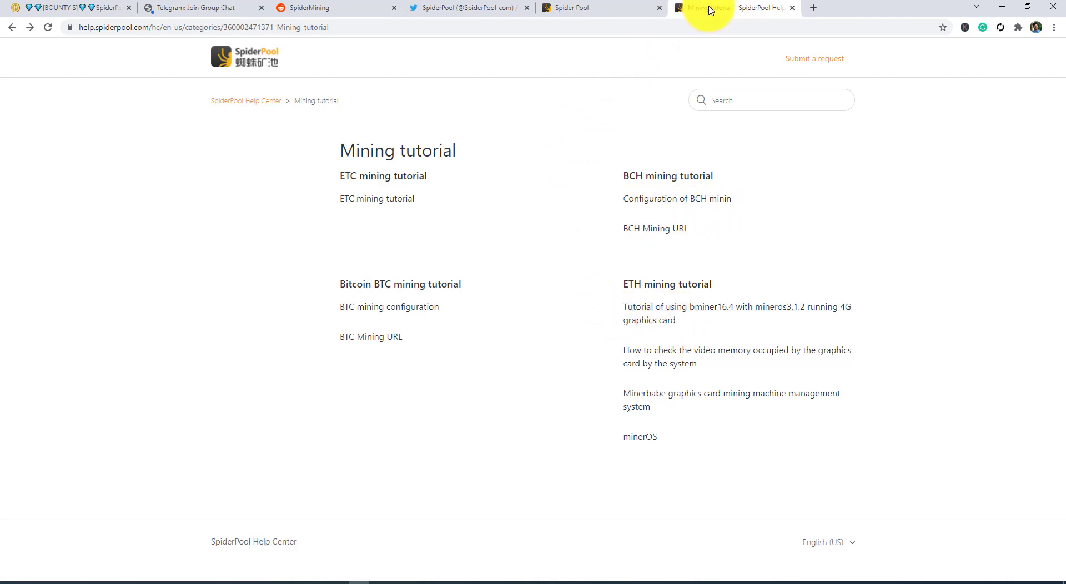
left_click(792, 7)
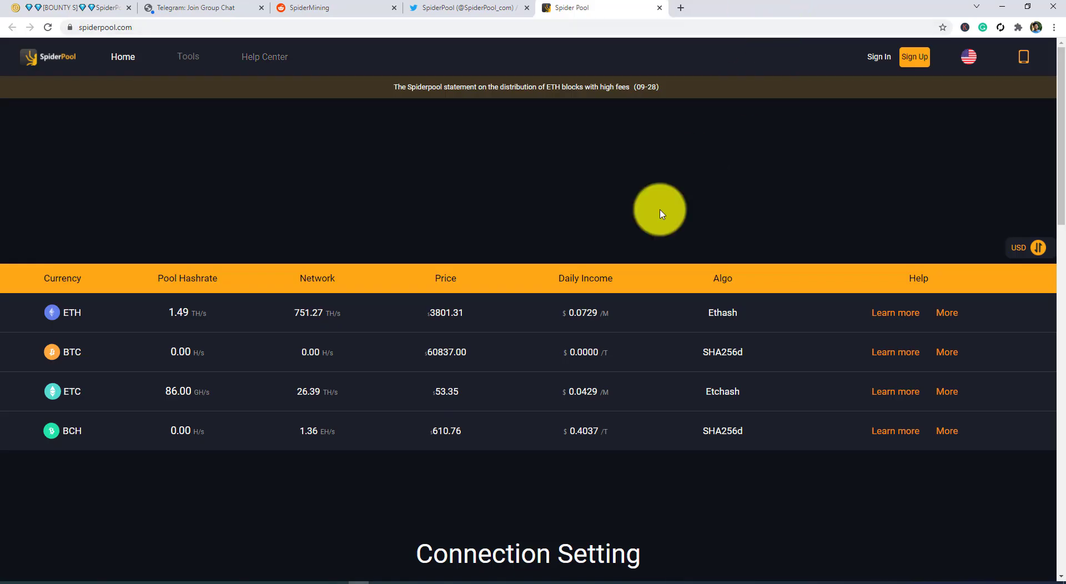
Open the mining revenue calculator from the Tools menu.
scroll("down", 3)
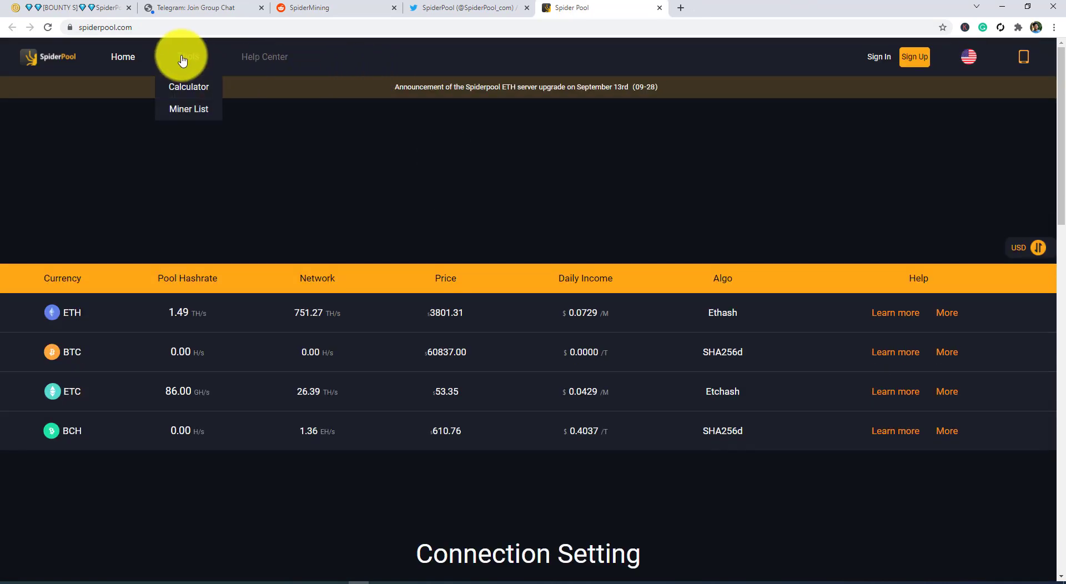
left_click(188, 86)
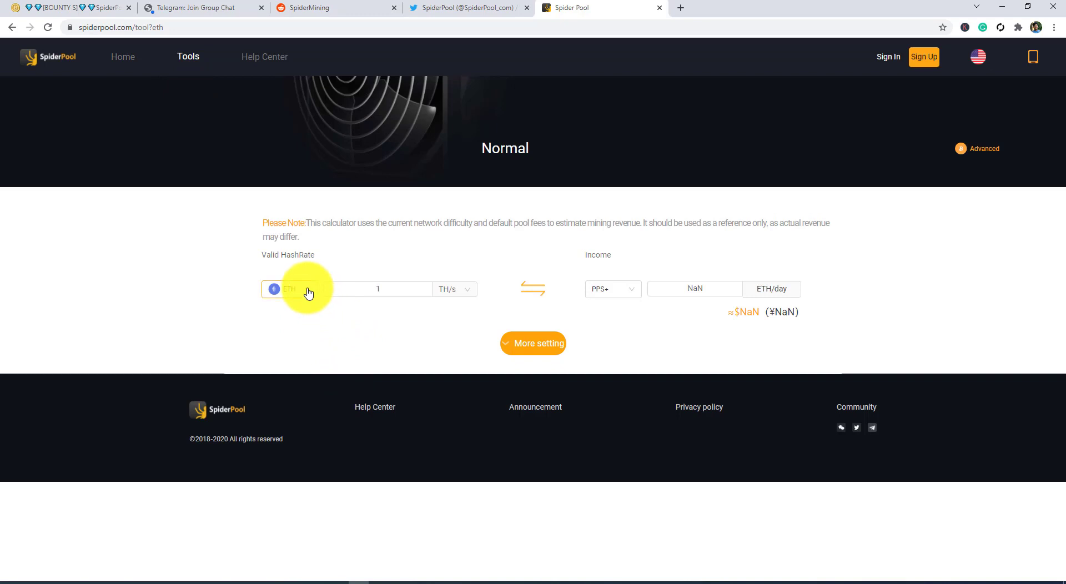
Estimate PPS income for 5 TH/s of ETH hashrate, giving 91.44 ETH/day.
left_click(378, 289)
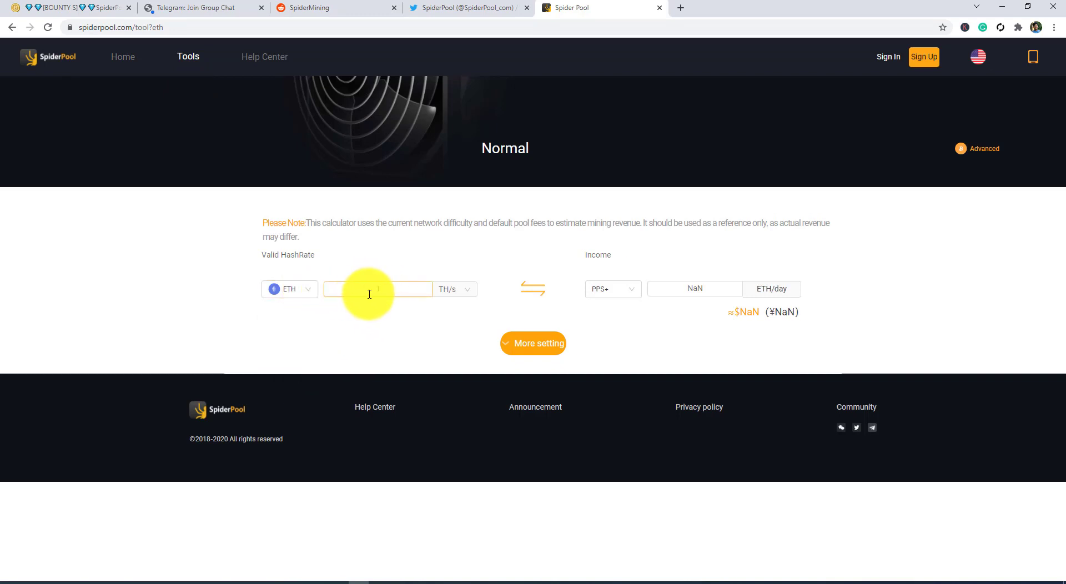
type("5")
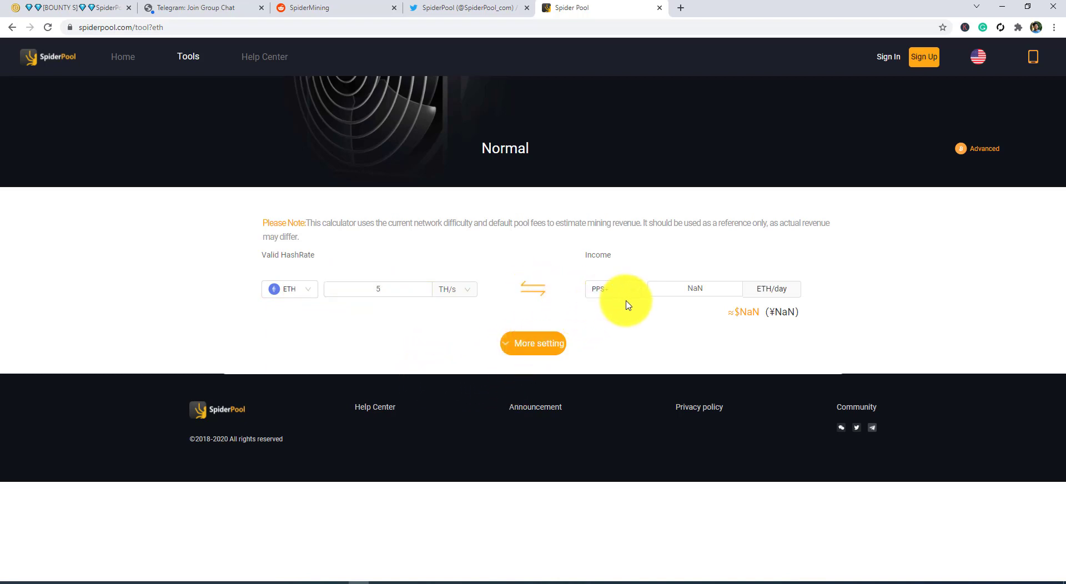
left_click(611, 288)
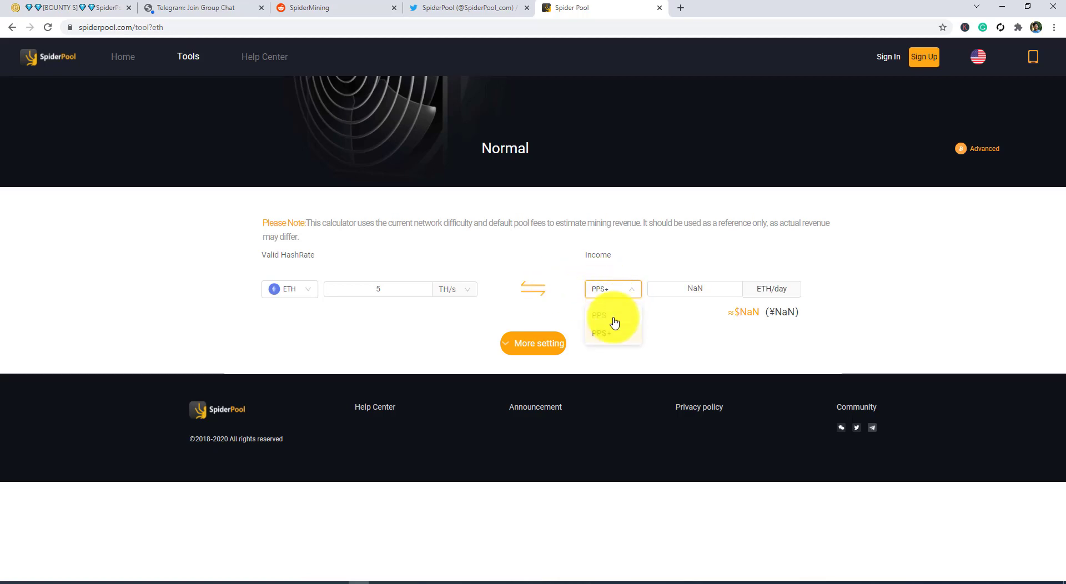
left_click(599, 315)
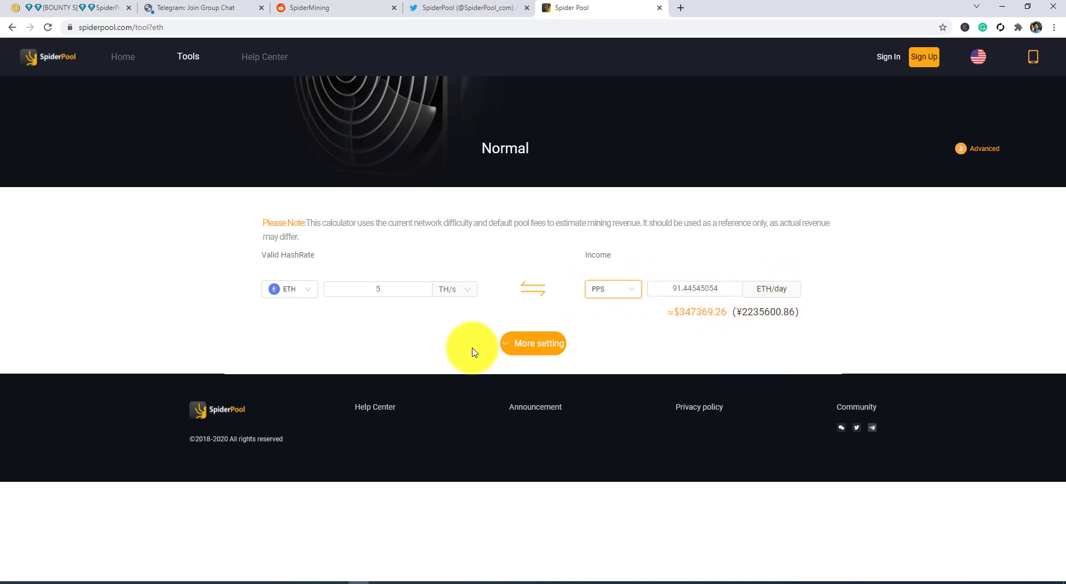
Show and hide the extra calculator settings, then return to the home page.
left_click(533, 343)
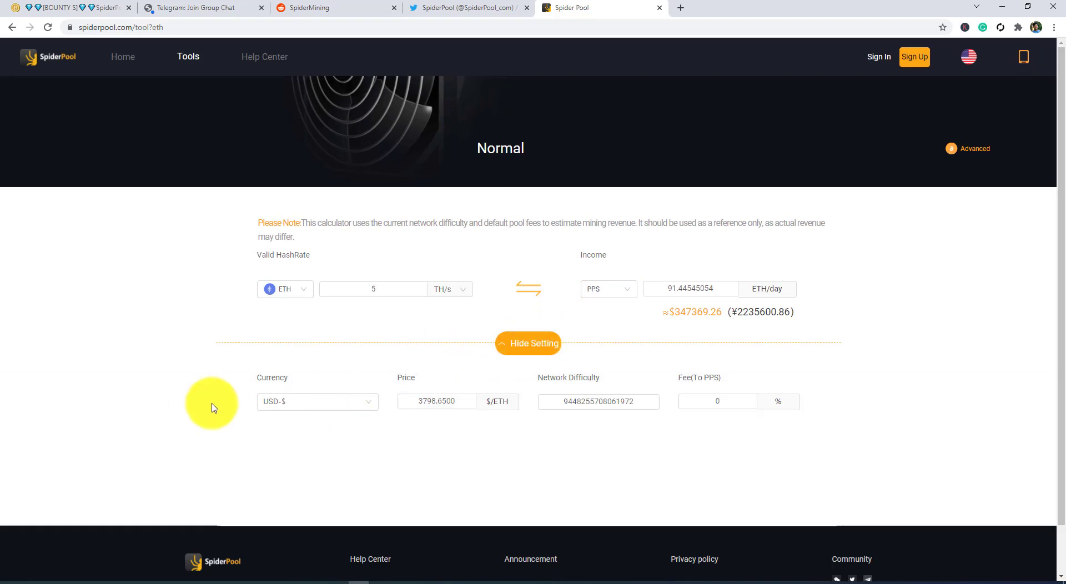
left_click(533, 343)
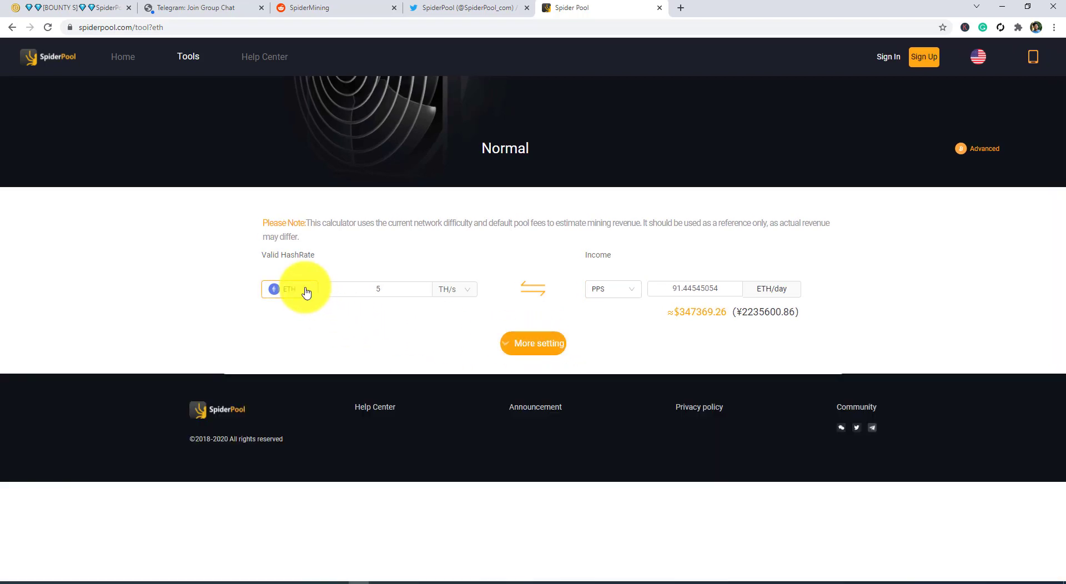
left_click(12, 27)
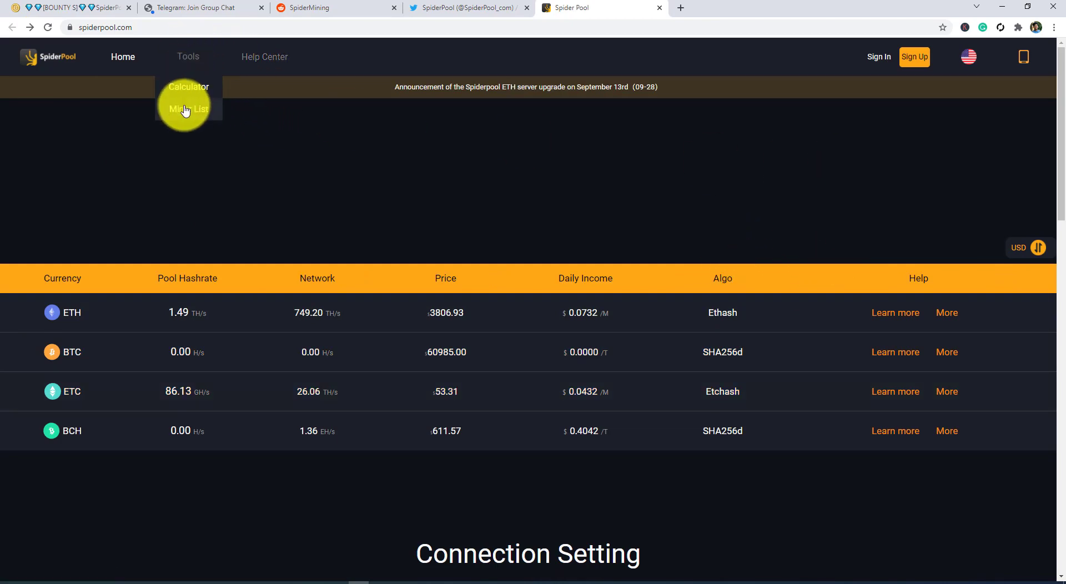
Open the Miner List and filter it to ETH, BTC, then BCH miners.
left_click(188, 109)
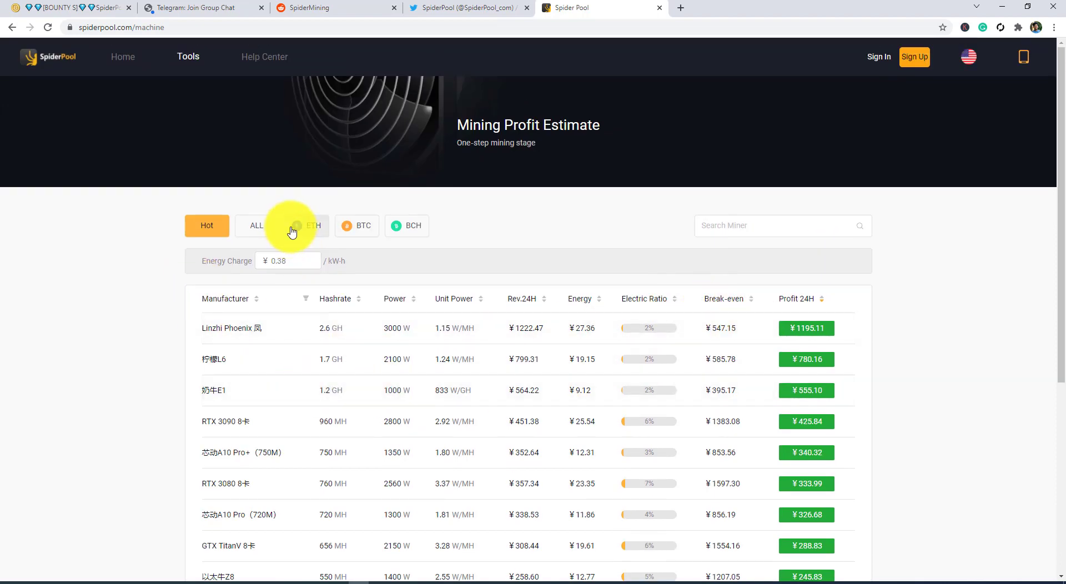
left_click(307, 225)
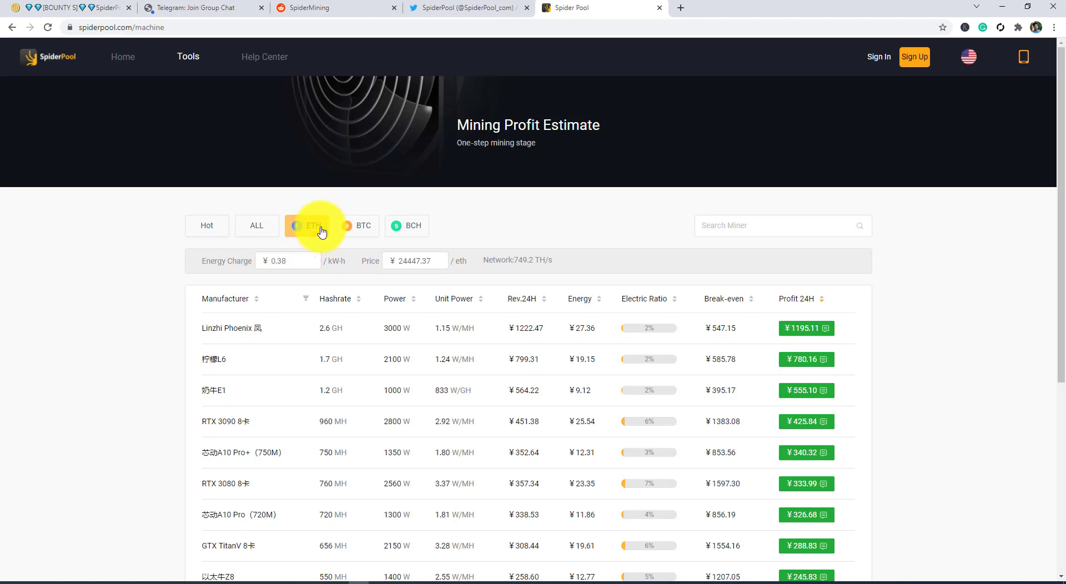
left_click(306, 225)
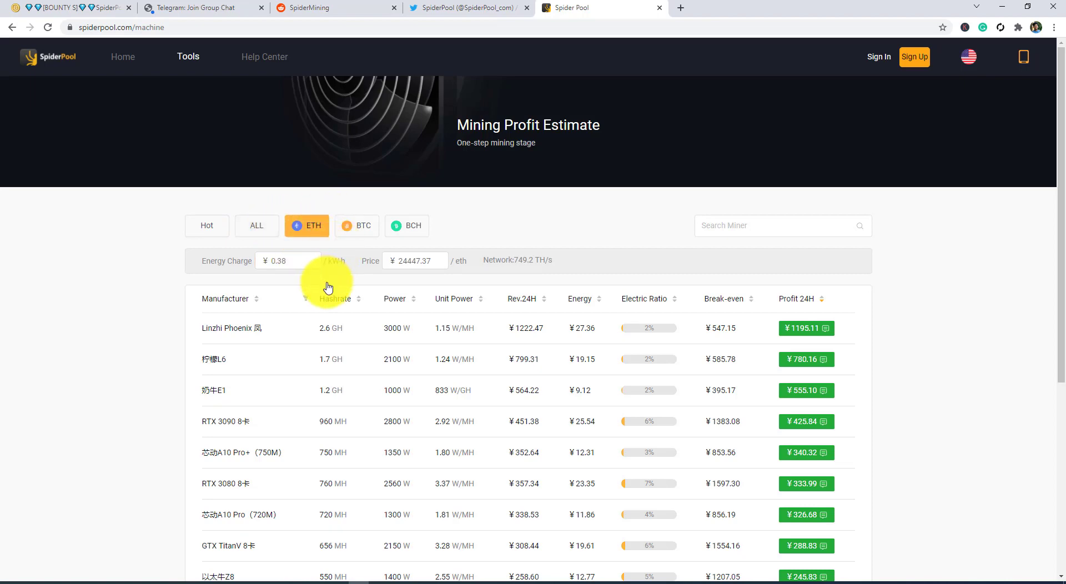
mouse_move(354, 225)
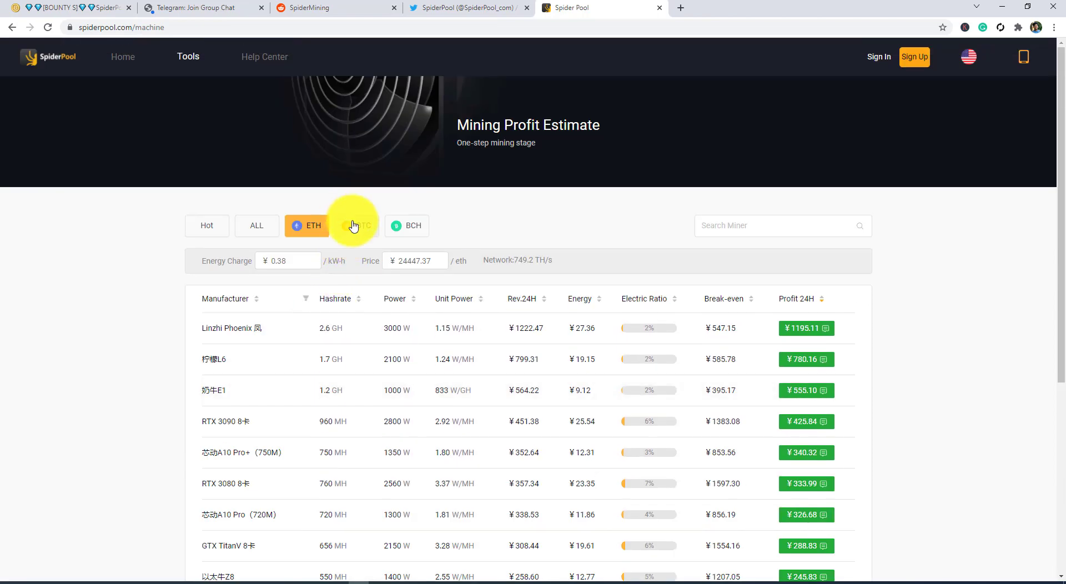
left_click(356, 225)
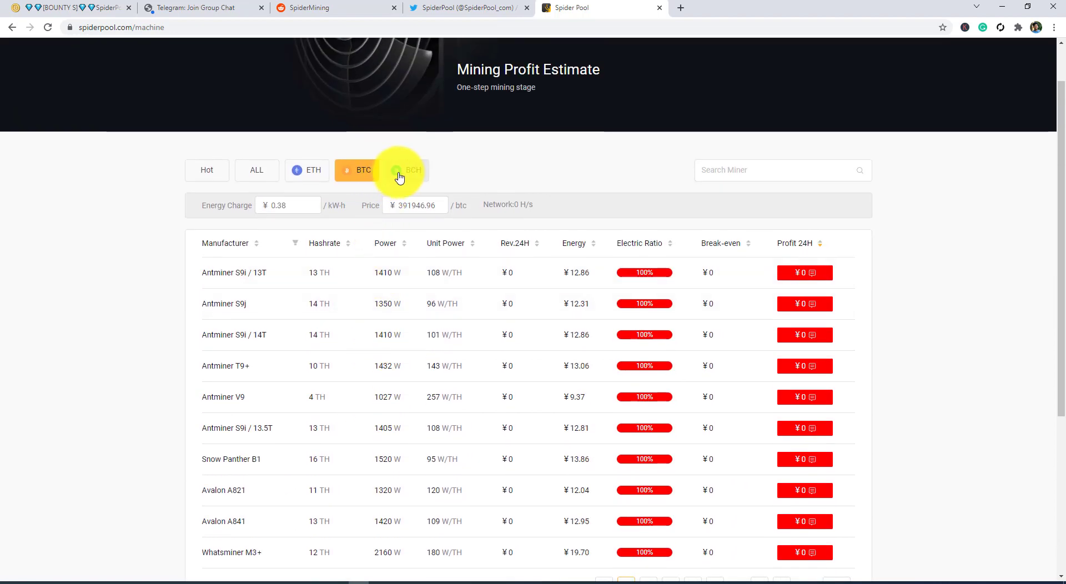
left_click(406, 170)
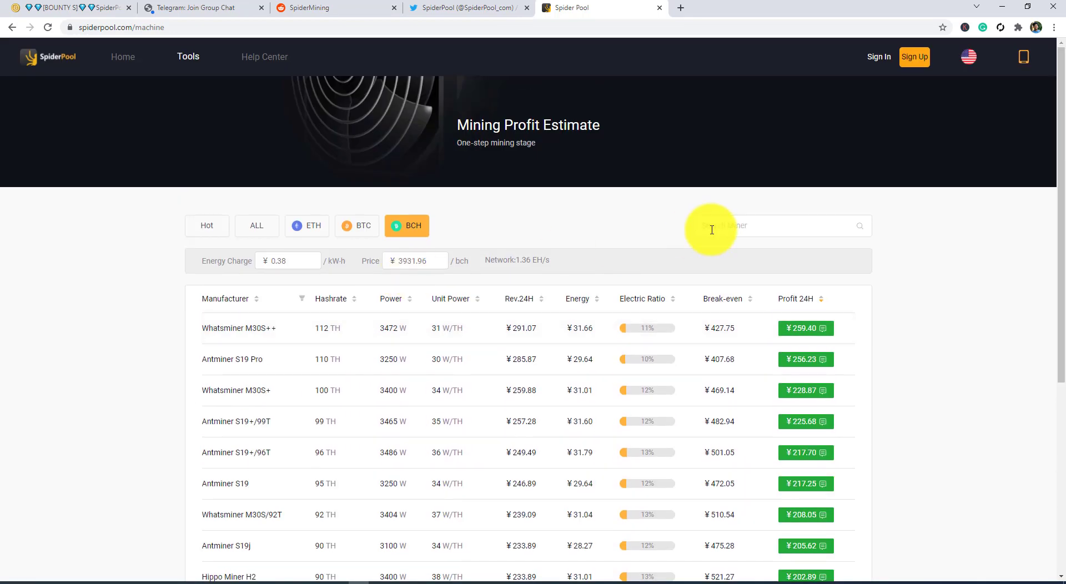
mouse_move(532, 263)
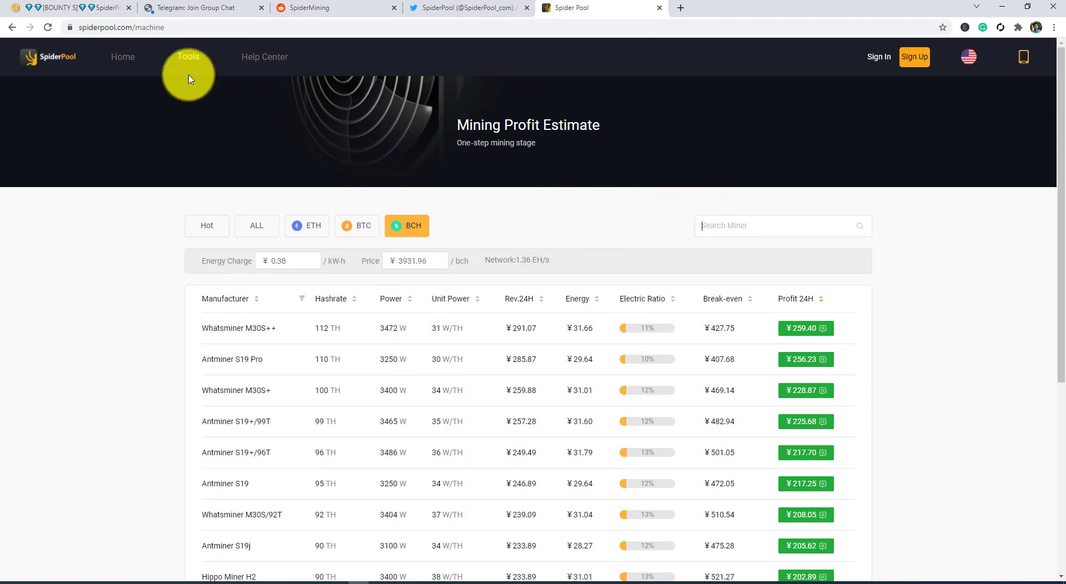
Open the Android app download page and start the Android下载 APK download.
left_click(123, 56)
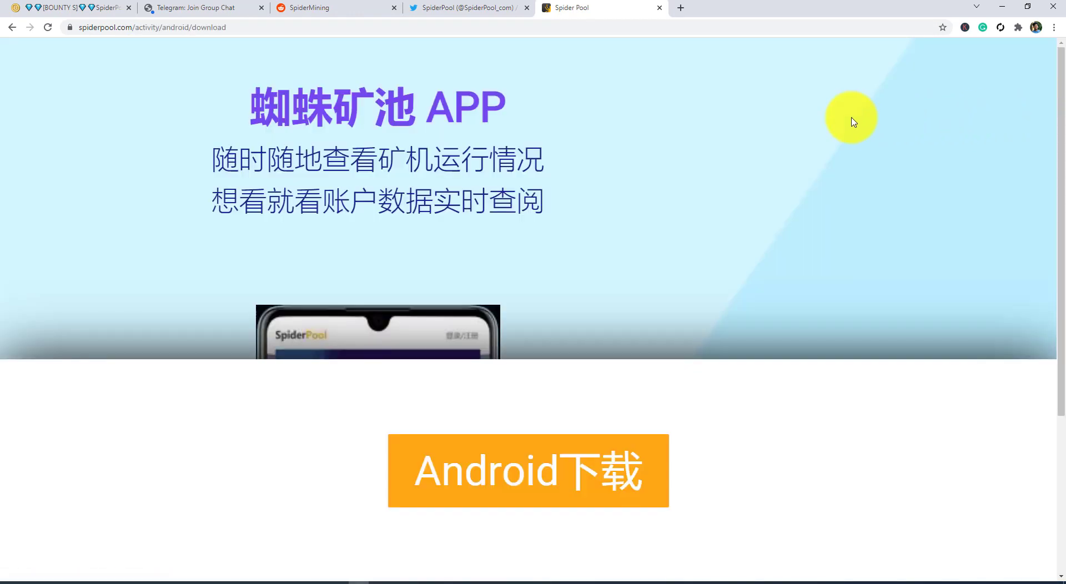
scroll("down", 3)
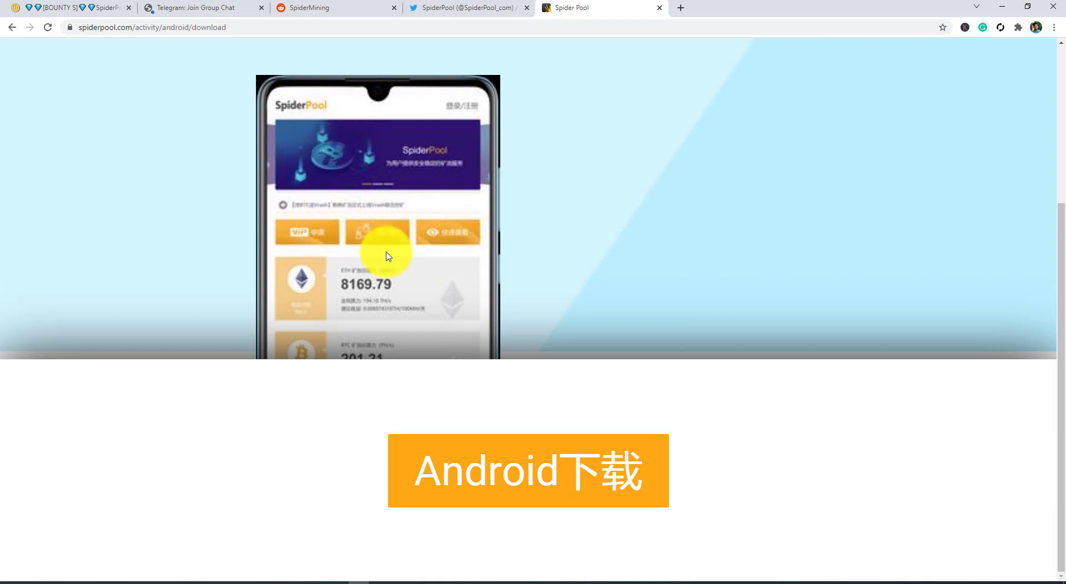
left_click(527, 470)
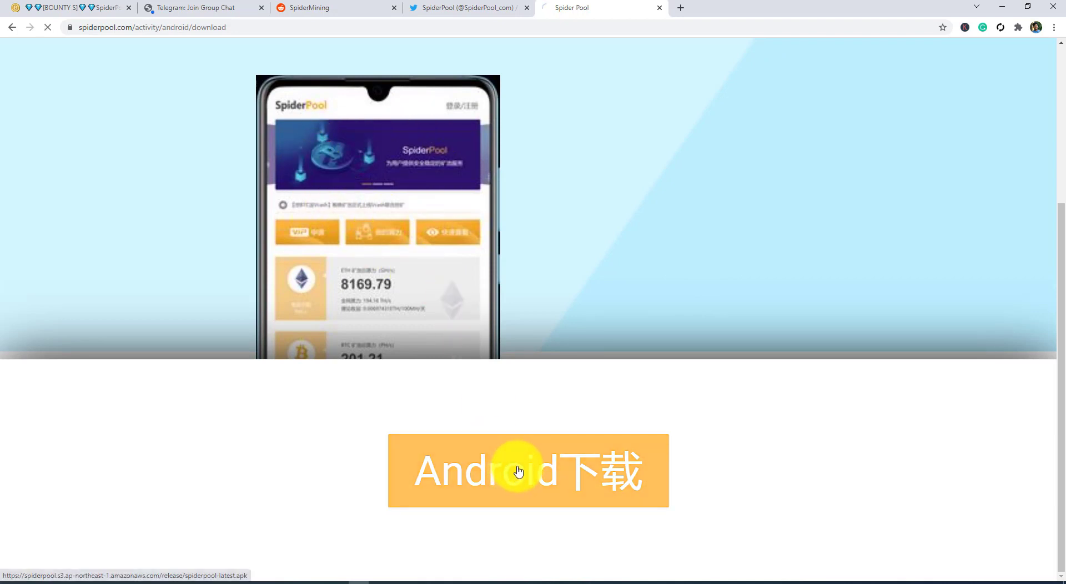
left_click(528, 470)
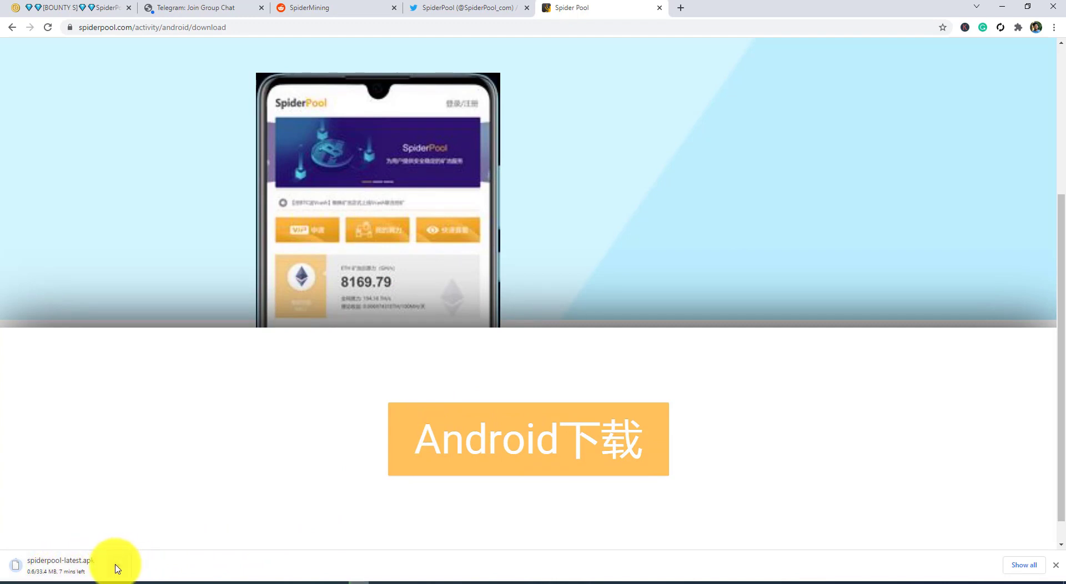
Pause the SpiderPool Android app download.
left_click(118, 565)
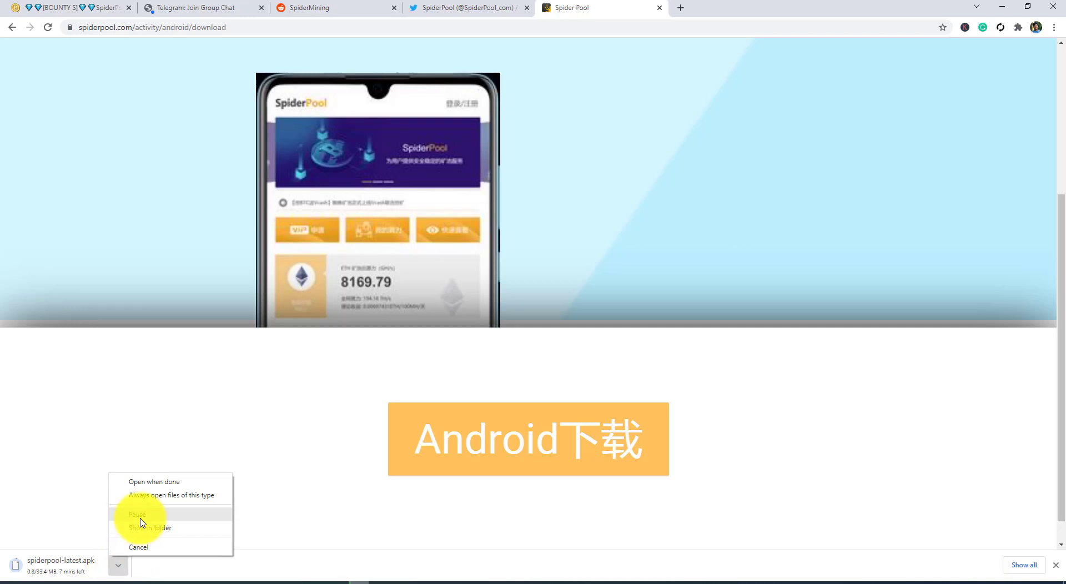
left_click(137, 514)
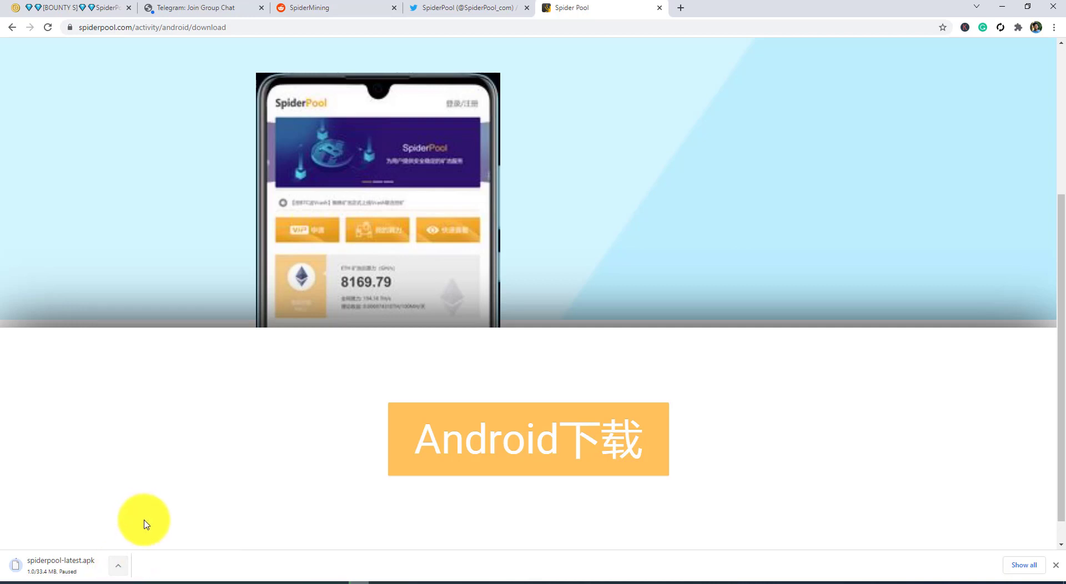
scroll("down", 3)
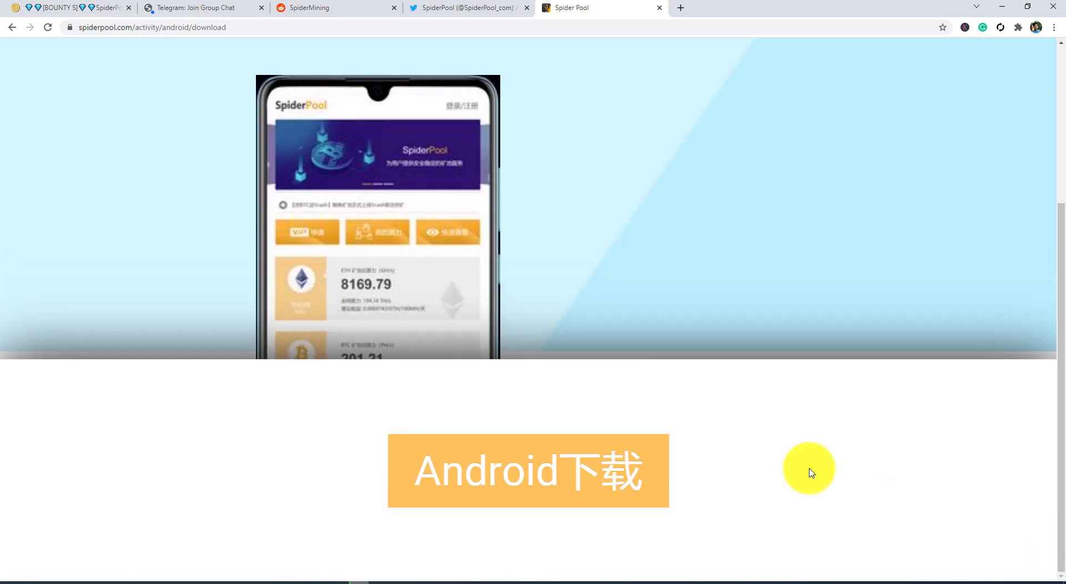
Return to the home page and preview the site in 中文 (Chinese).
left_click(12, 27)
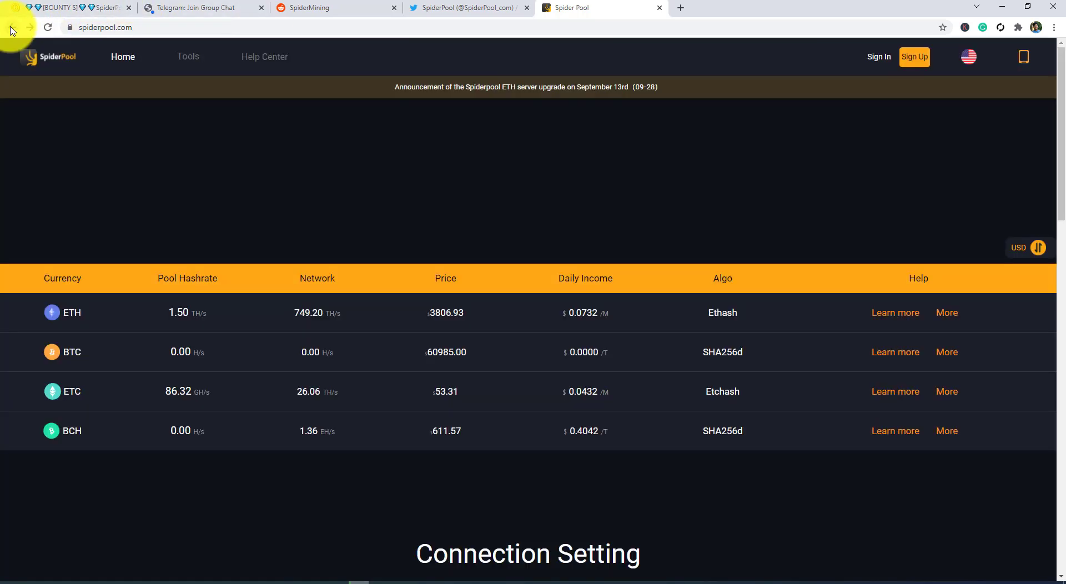
left_click(969, 57)
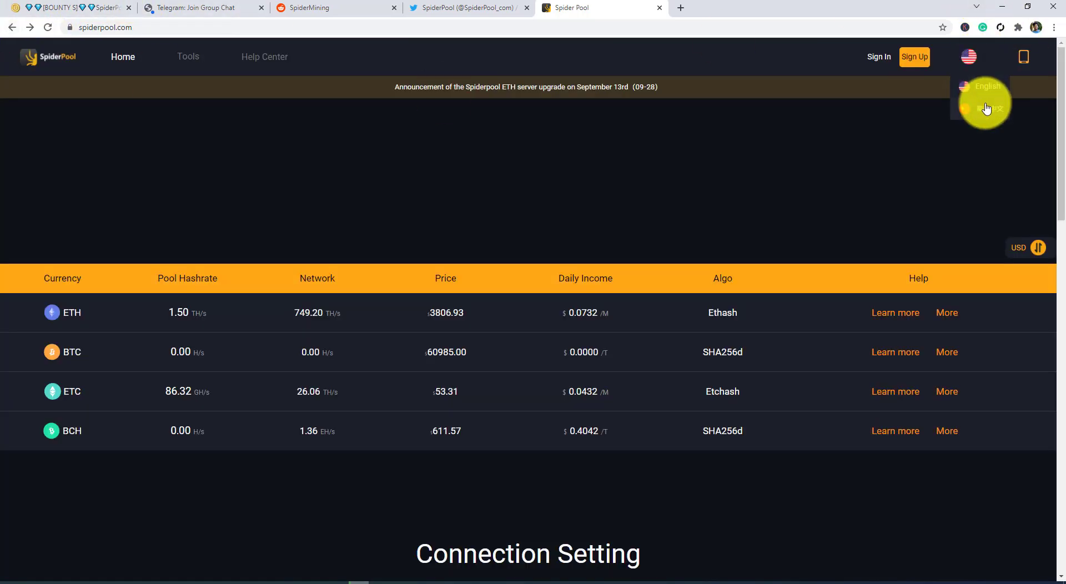
left_click(986, 108)
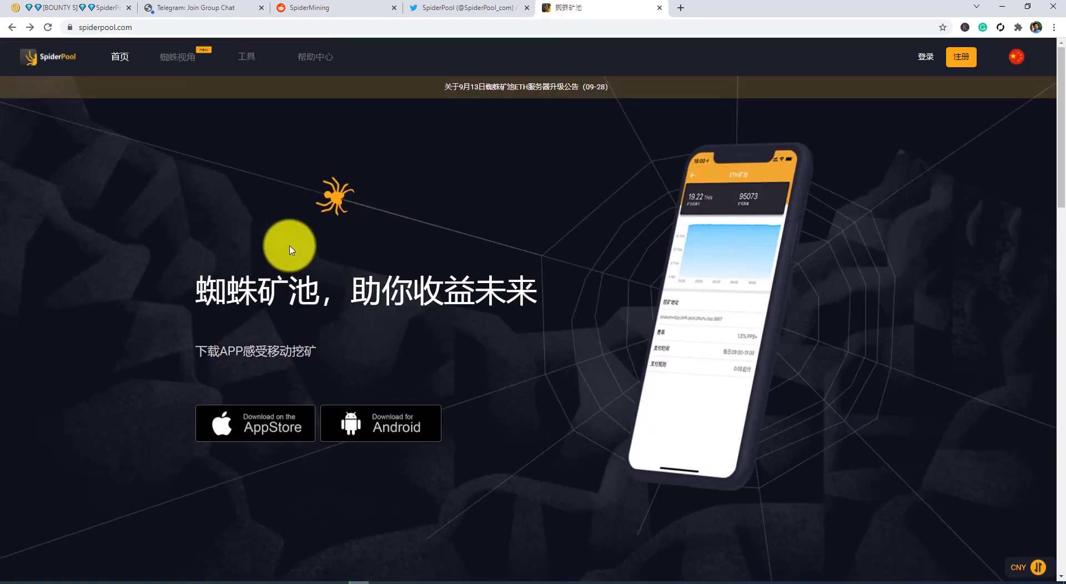
scroll("down", 3)
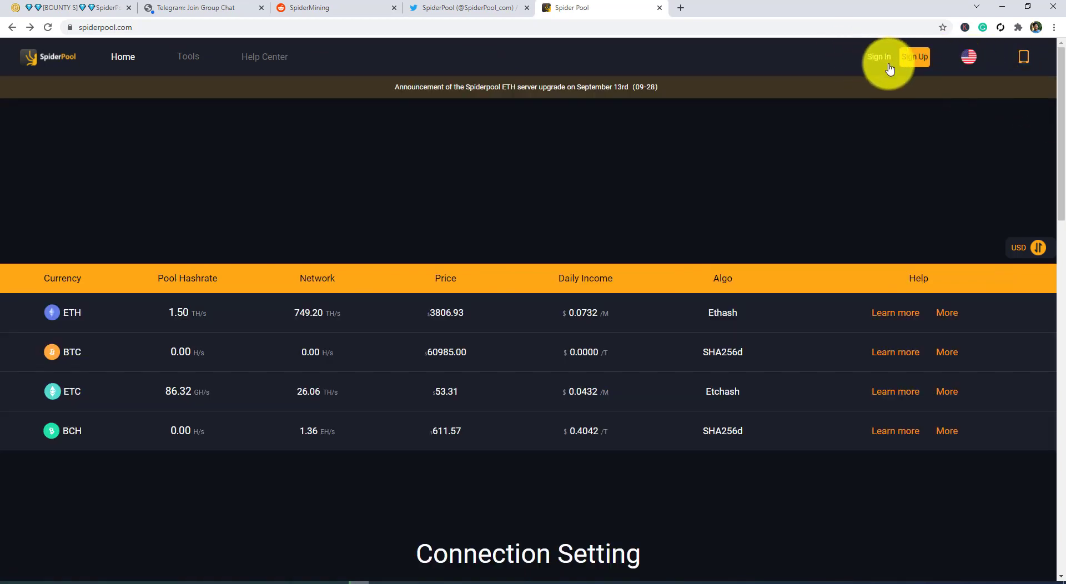
Open the Sign up form with Email and Phone number options, then switch to Sign In.
left_click(915, 57)
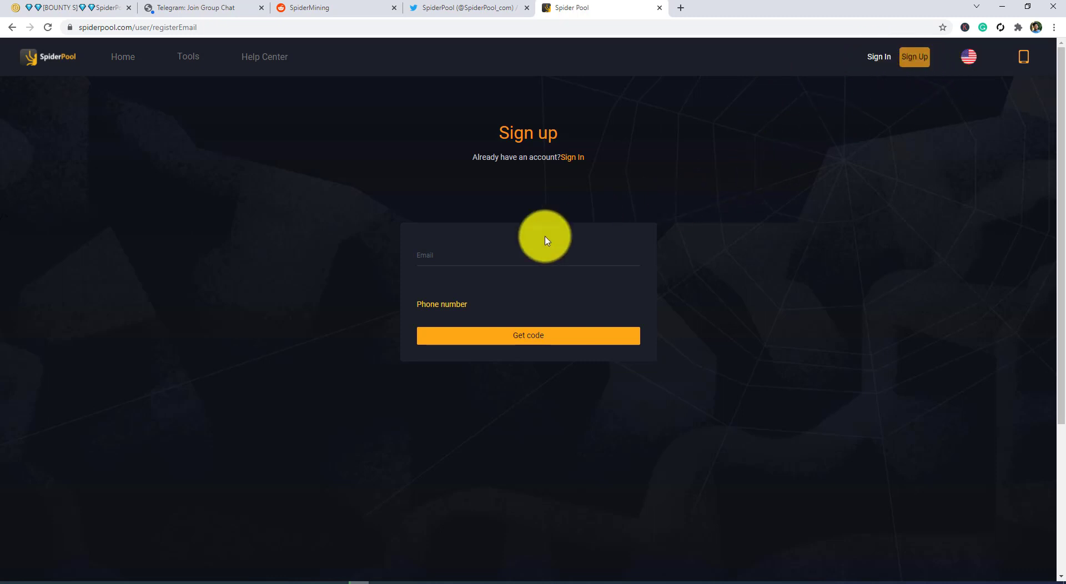
left_click(445, 259)
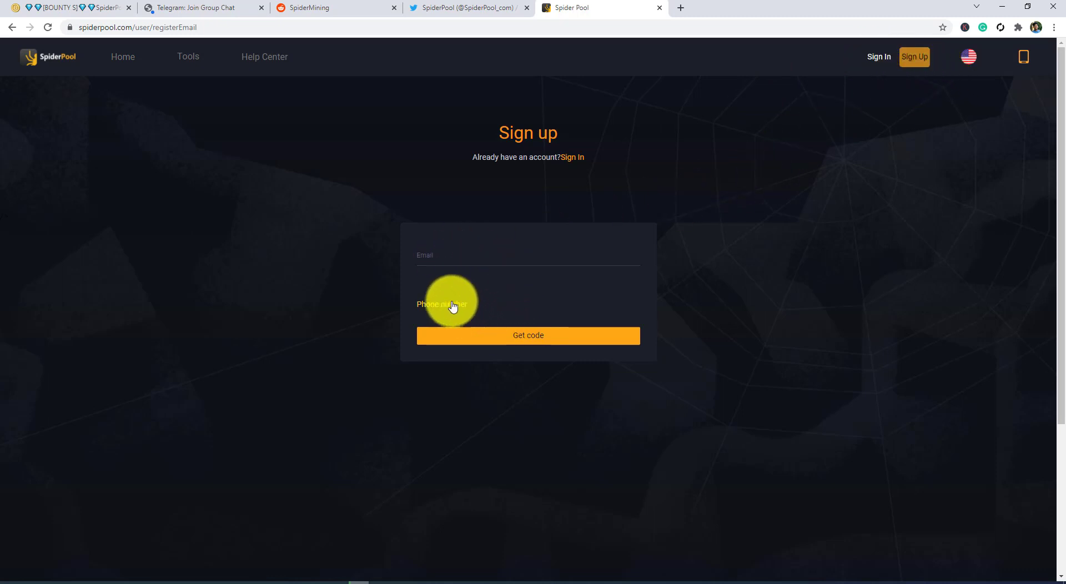
mouse_move(524, 326)
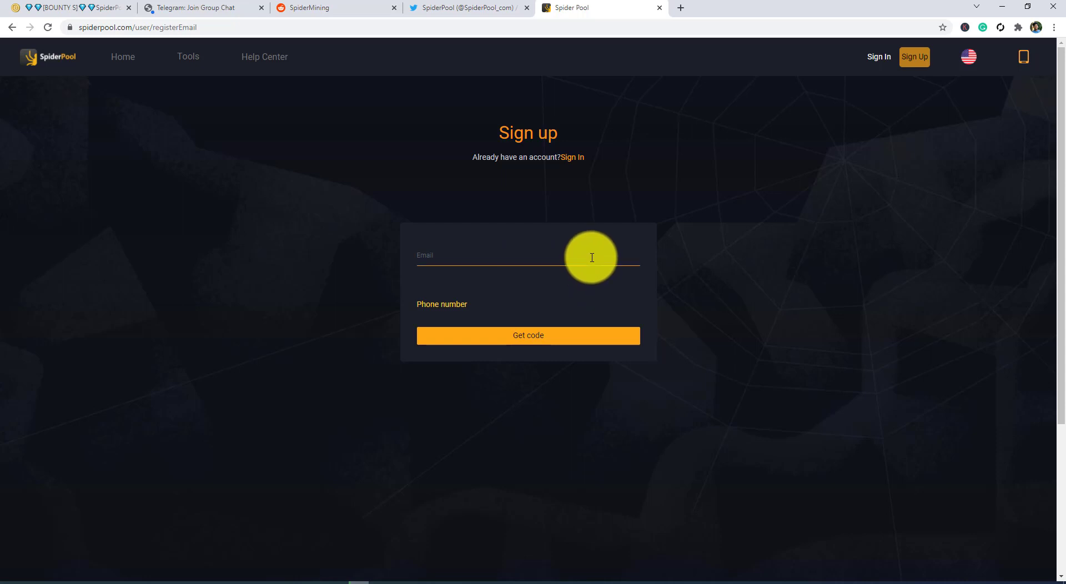
left_click(572, 157)
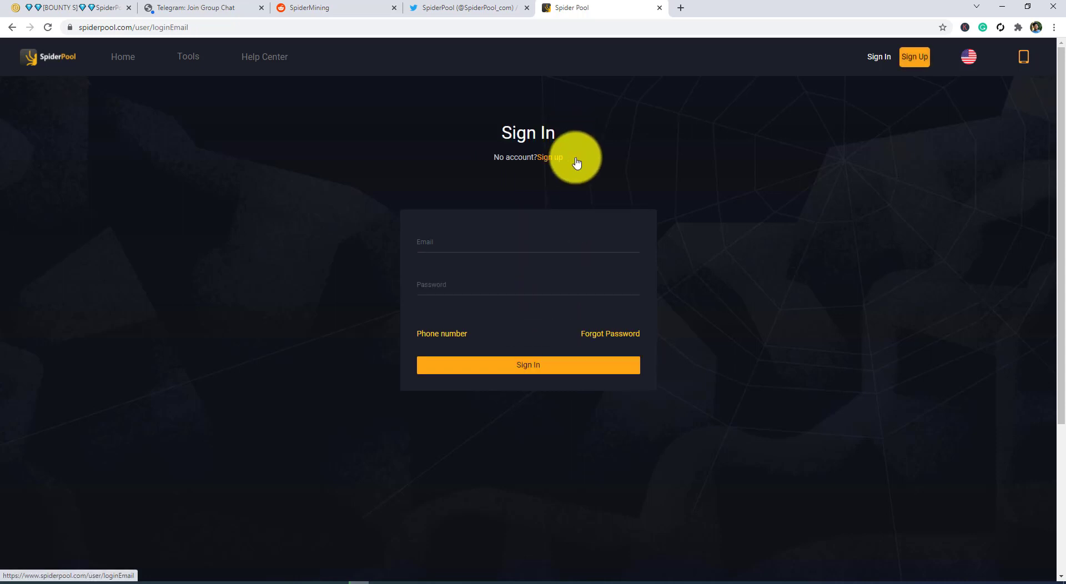
mouse_move(490, 229)
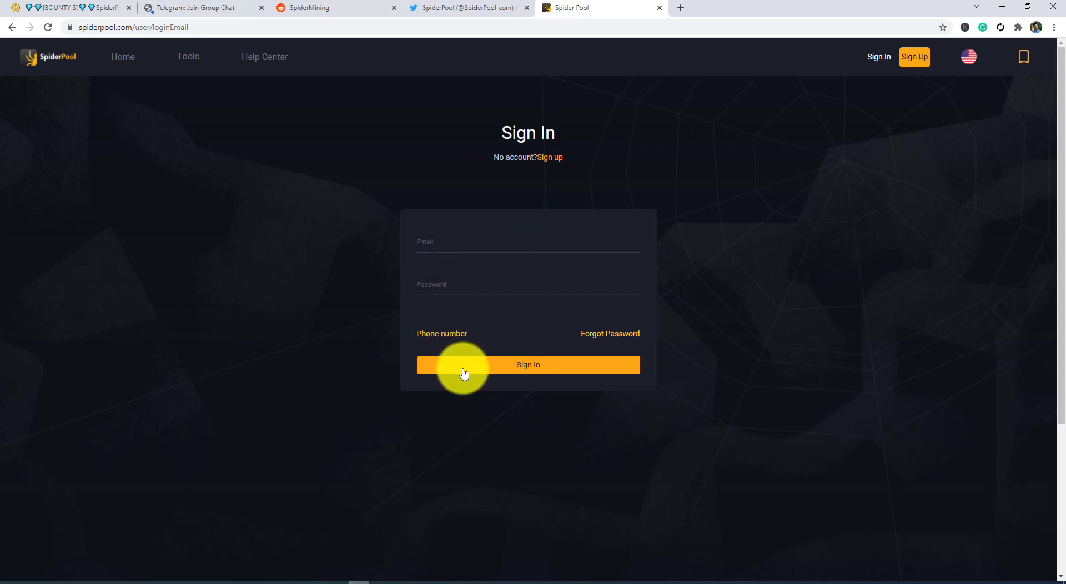
mouse_move(578, 328)
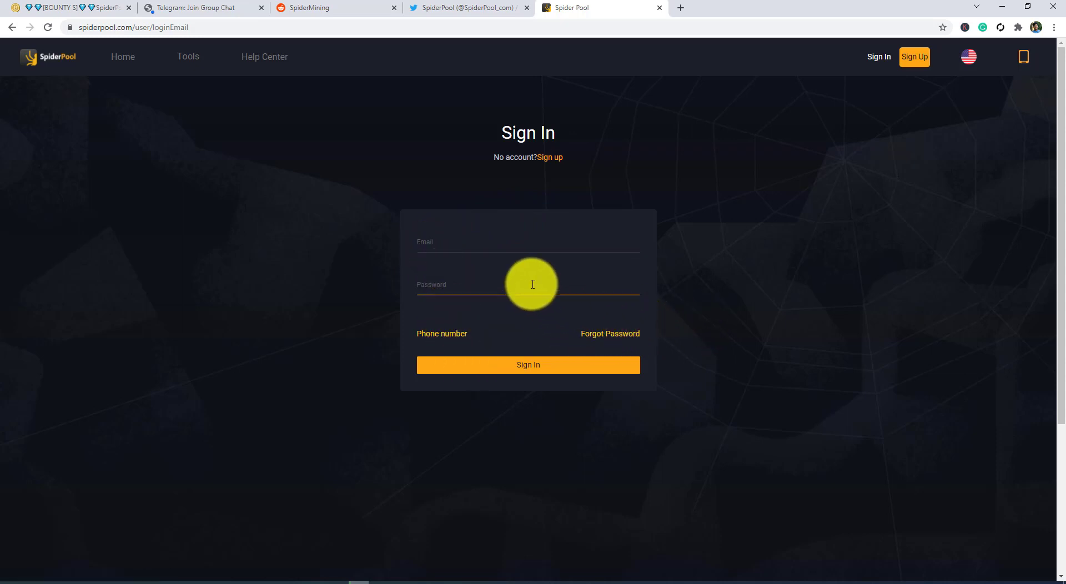
mouse_move(572, 324)
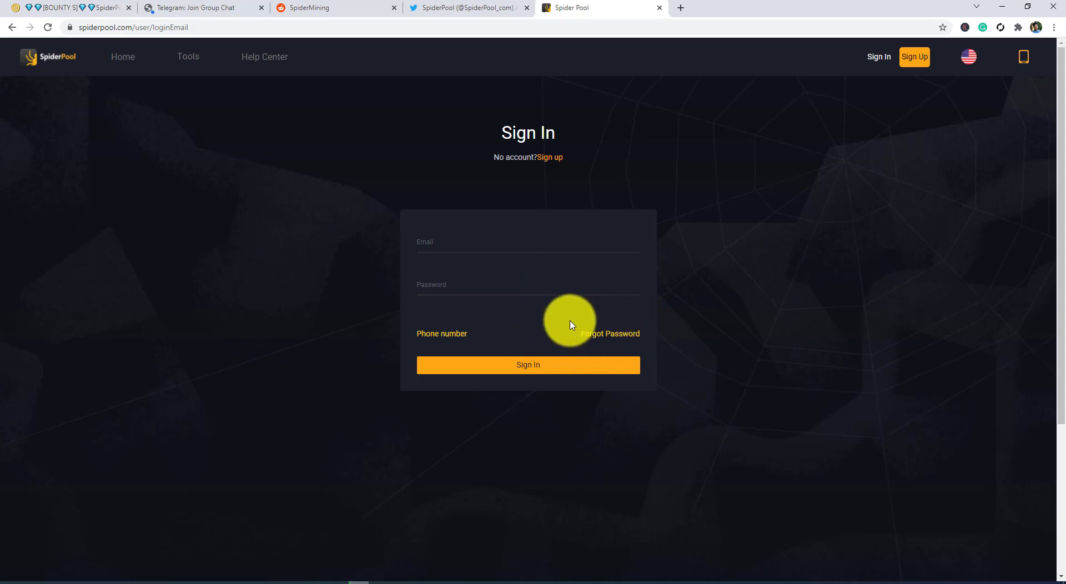
mouse_move(593, 321)
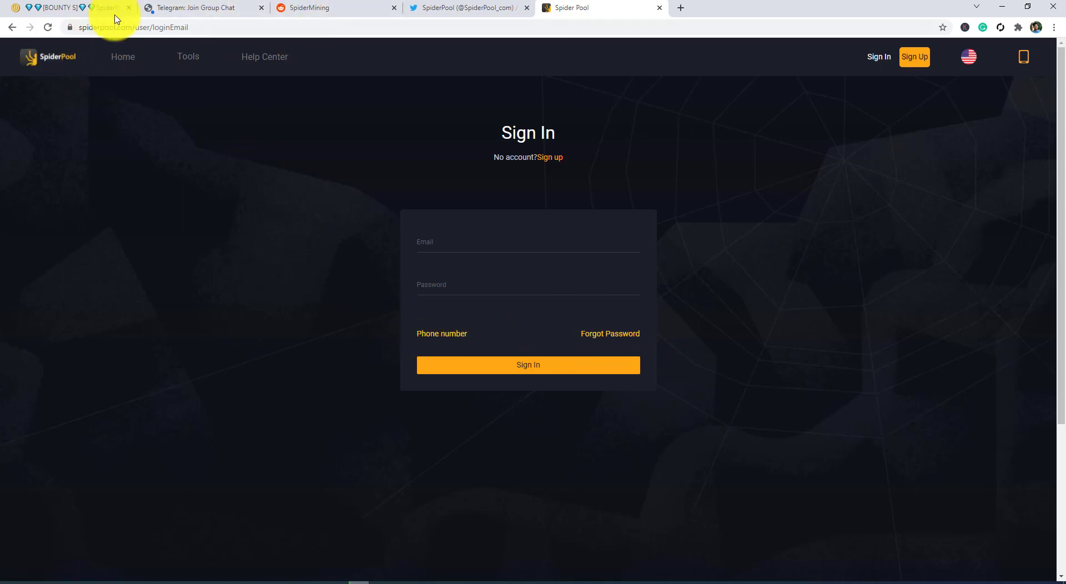
Browse SpiderPool's recent tweets on its Twitter profile and scroll back to the top.
left_click(463, 7)
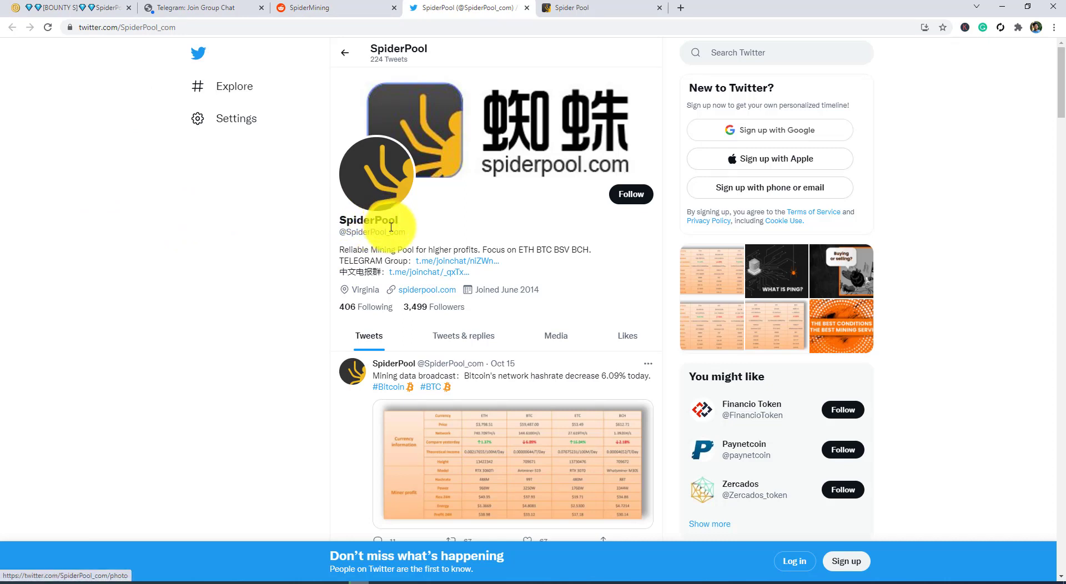
scroll("down", 3)
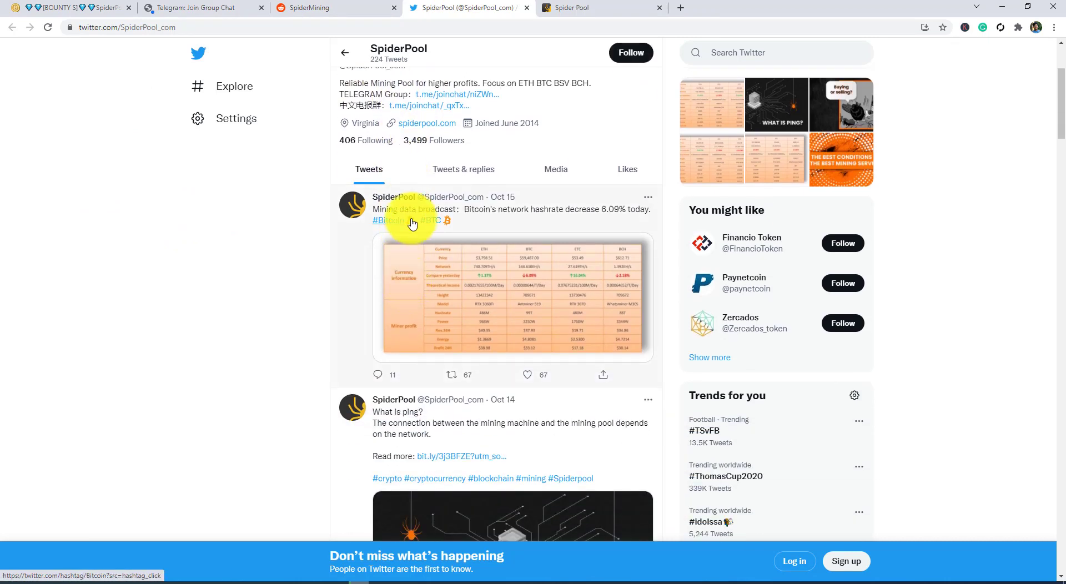
scroll("down", 3)
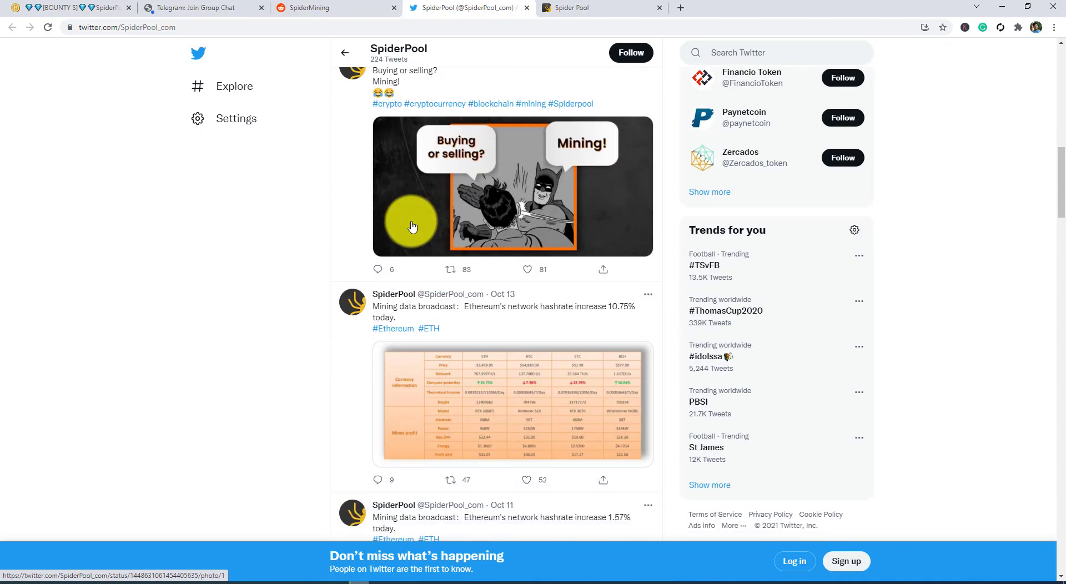
scroll("up", 3)
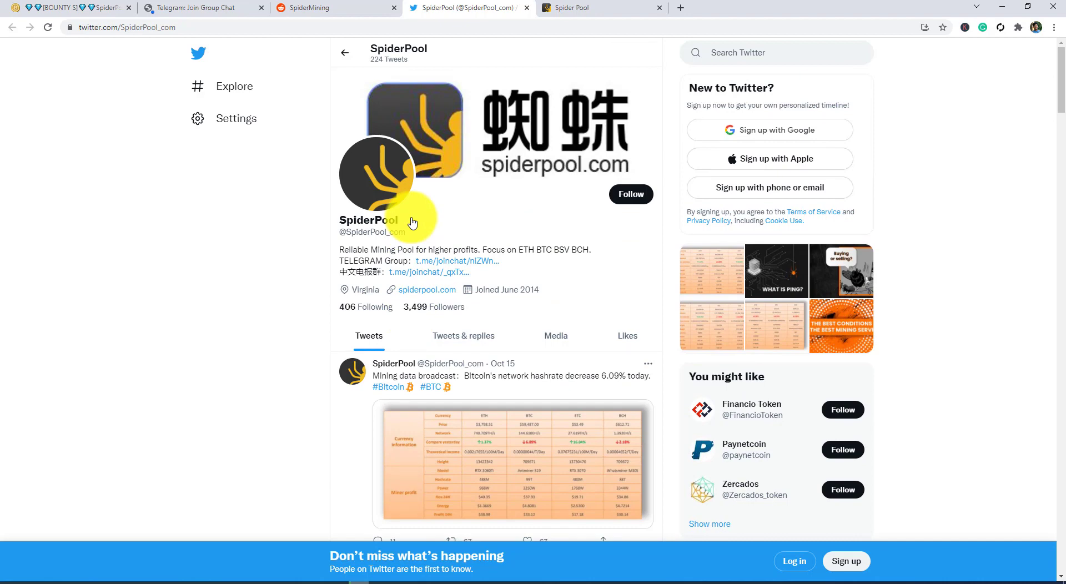
mouse_move(358, 4)
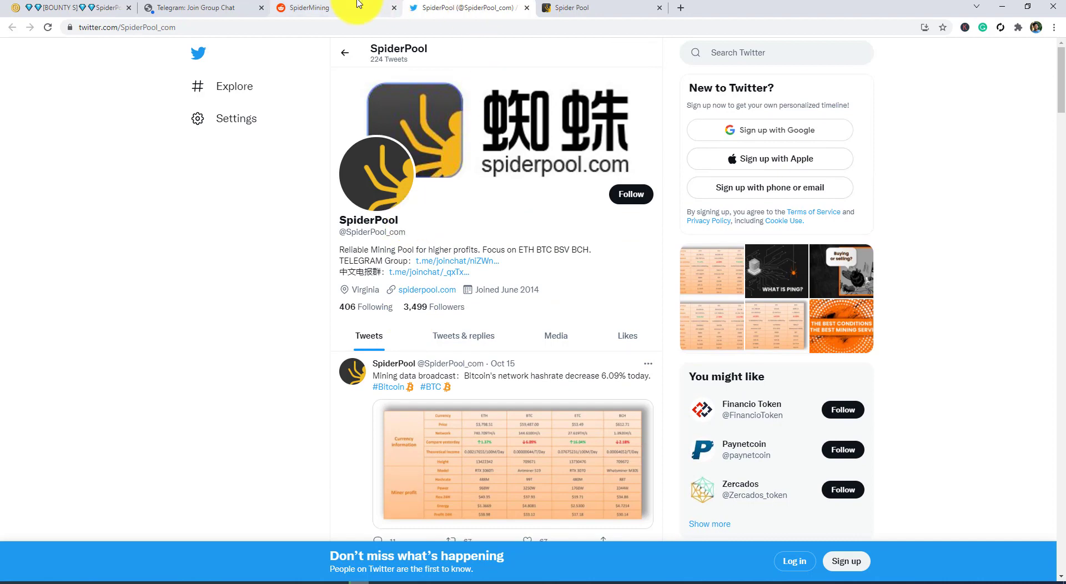
View r/SpiderMining on Reddit, dismiss the Google prompt, then show the SpiderPool Telegram group.
left_click(310, 7)
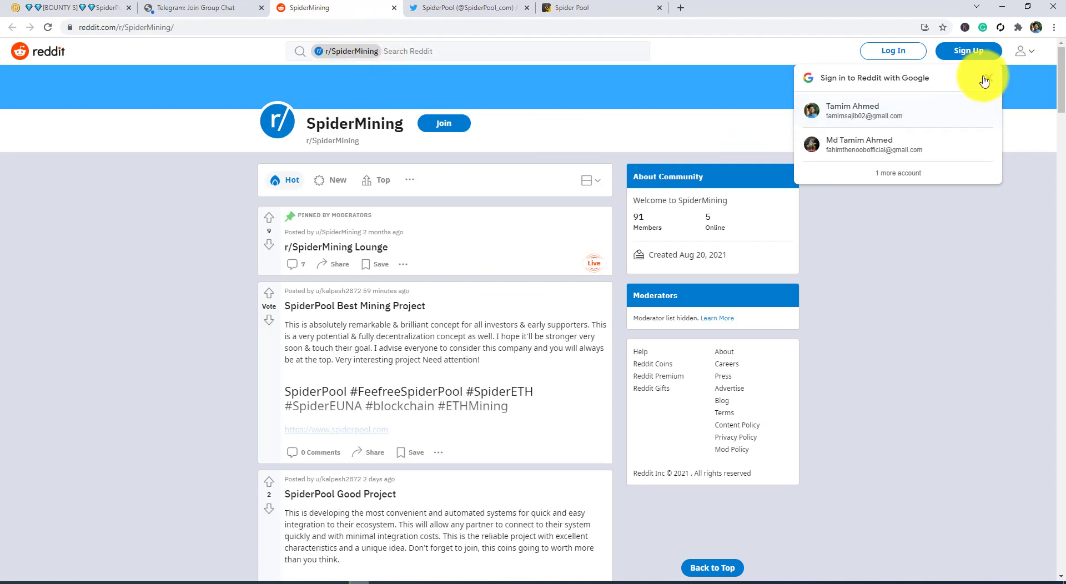
left_click(986, 81)
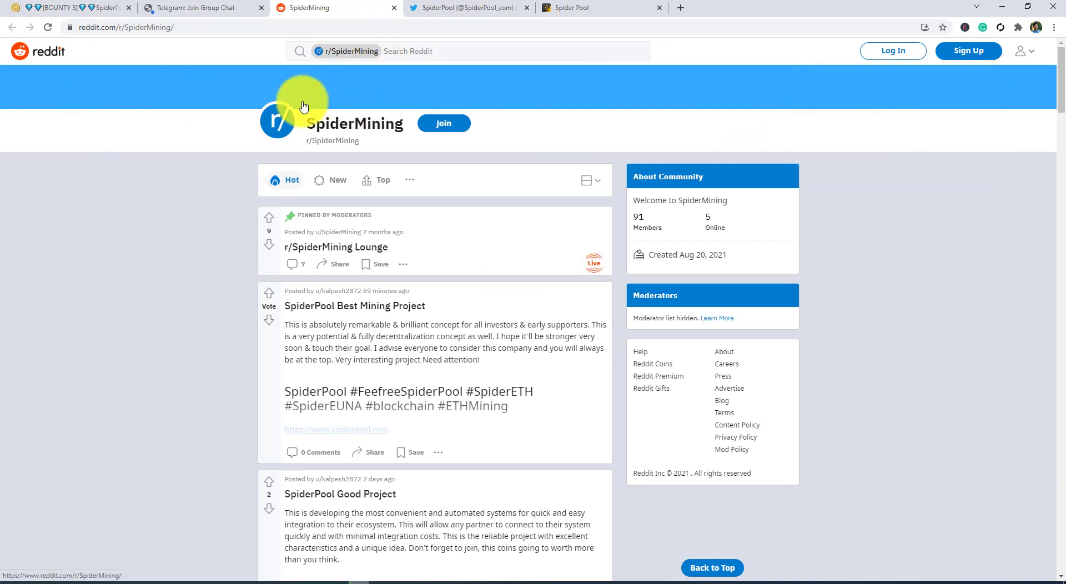
left_click(197, 7)
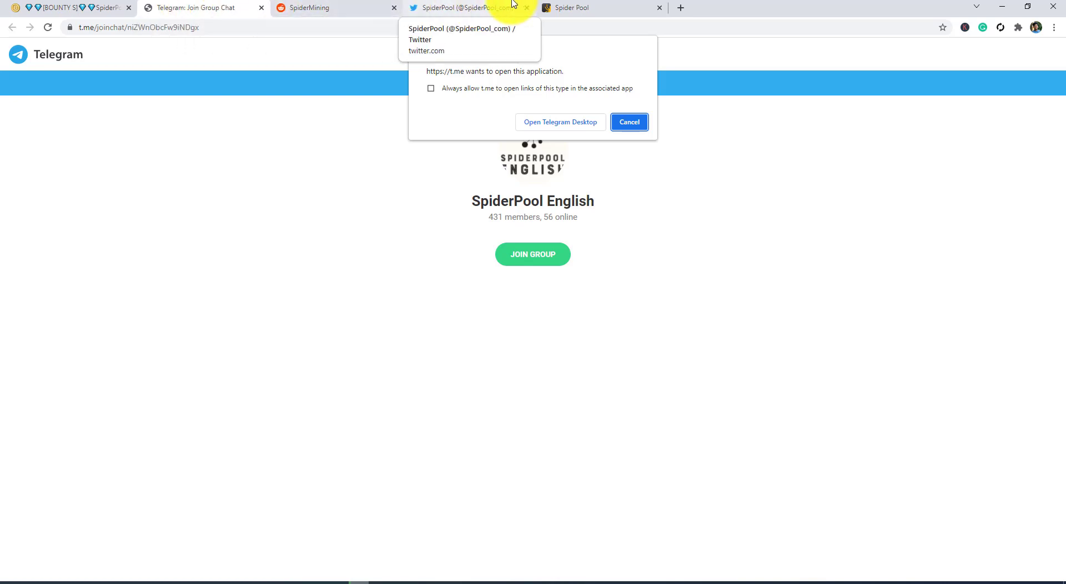
Go from the SpiderPool English Telegram invite page back to the Twitter profile.
left_click(628, 121)
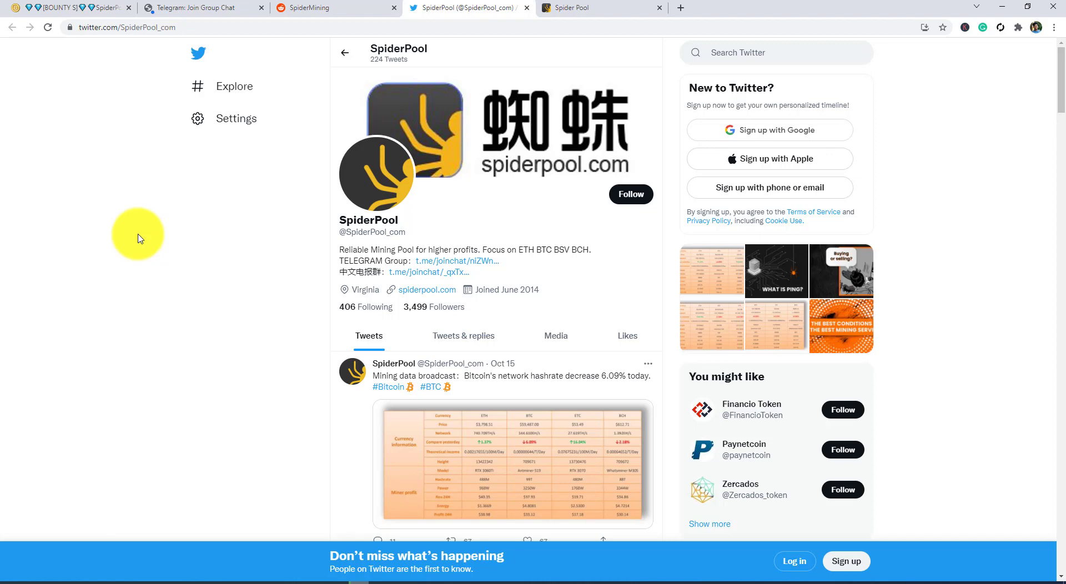
mouse_move(624, 85)
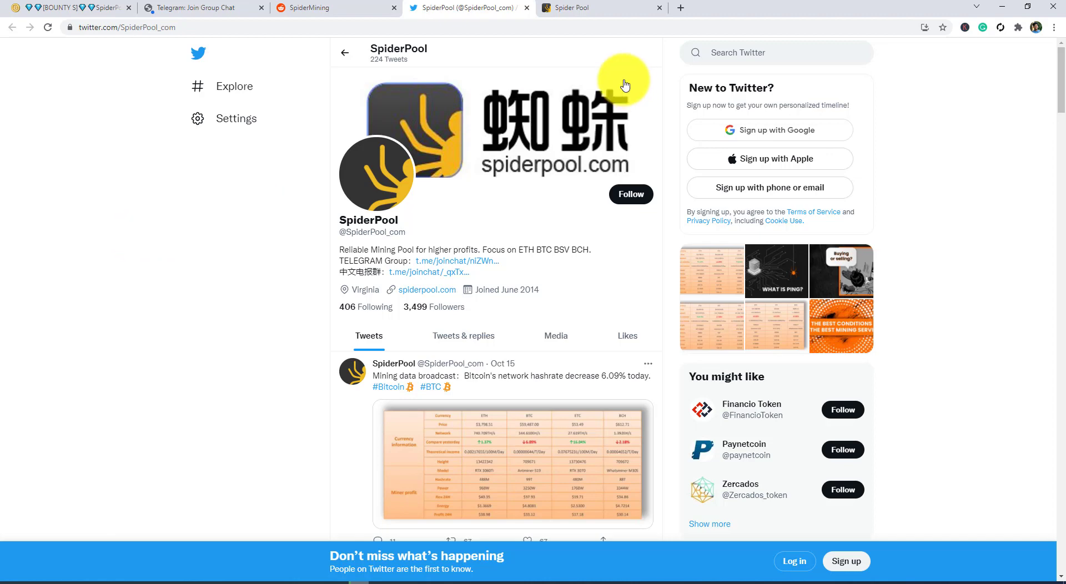
Switch to the SpiderPool tab and go to its home page with the coin statistics table.
left_click(601, 7)
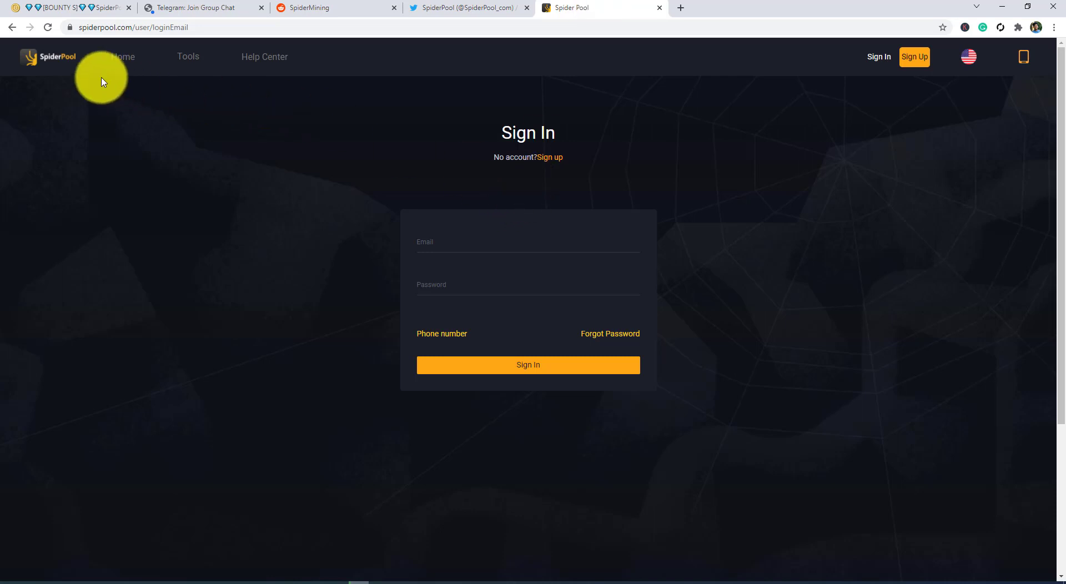
left_click(122, 57)
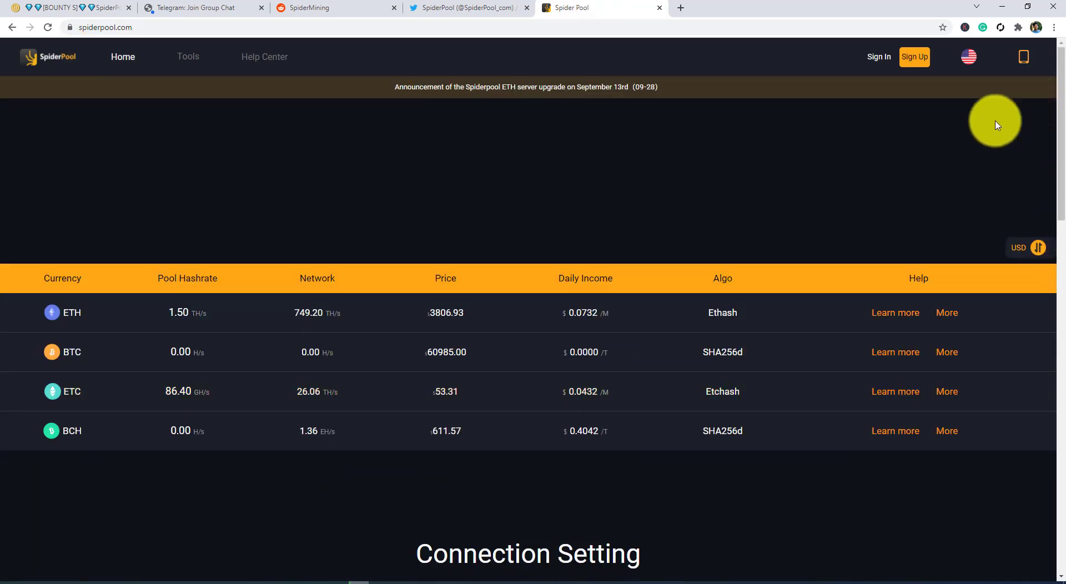
mouse_move(19, 90)
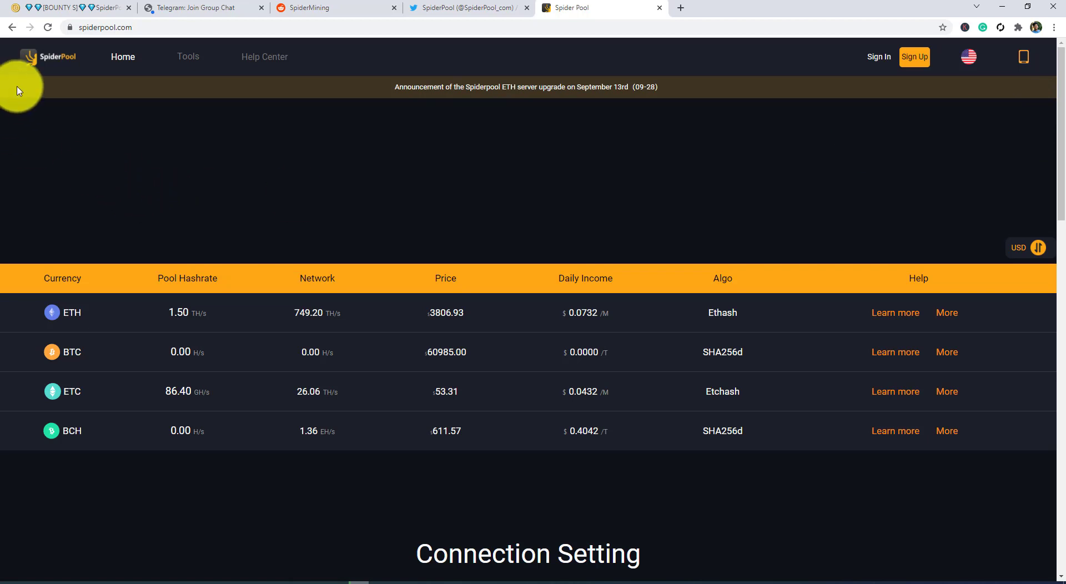